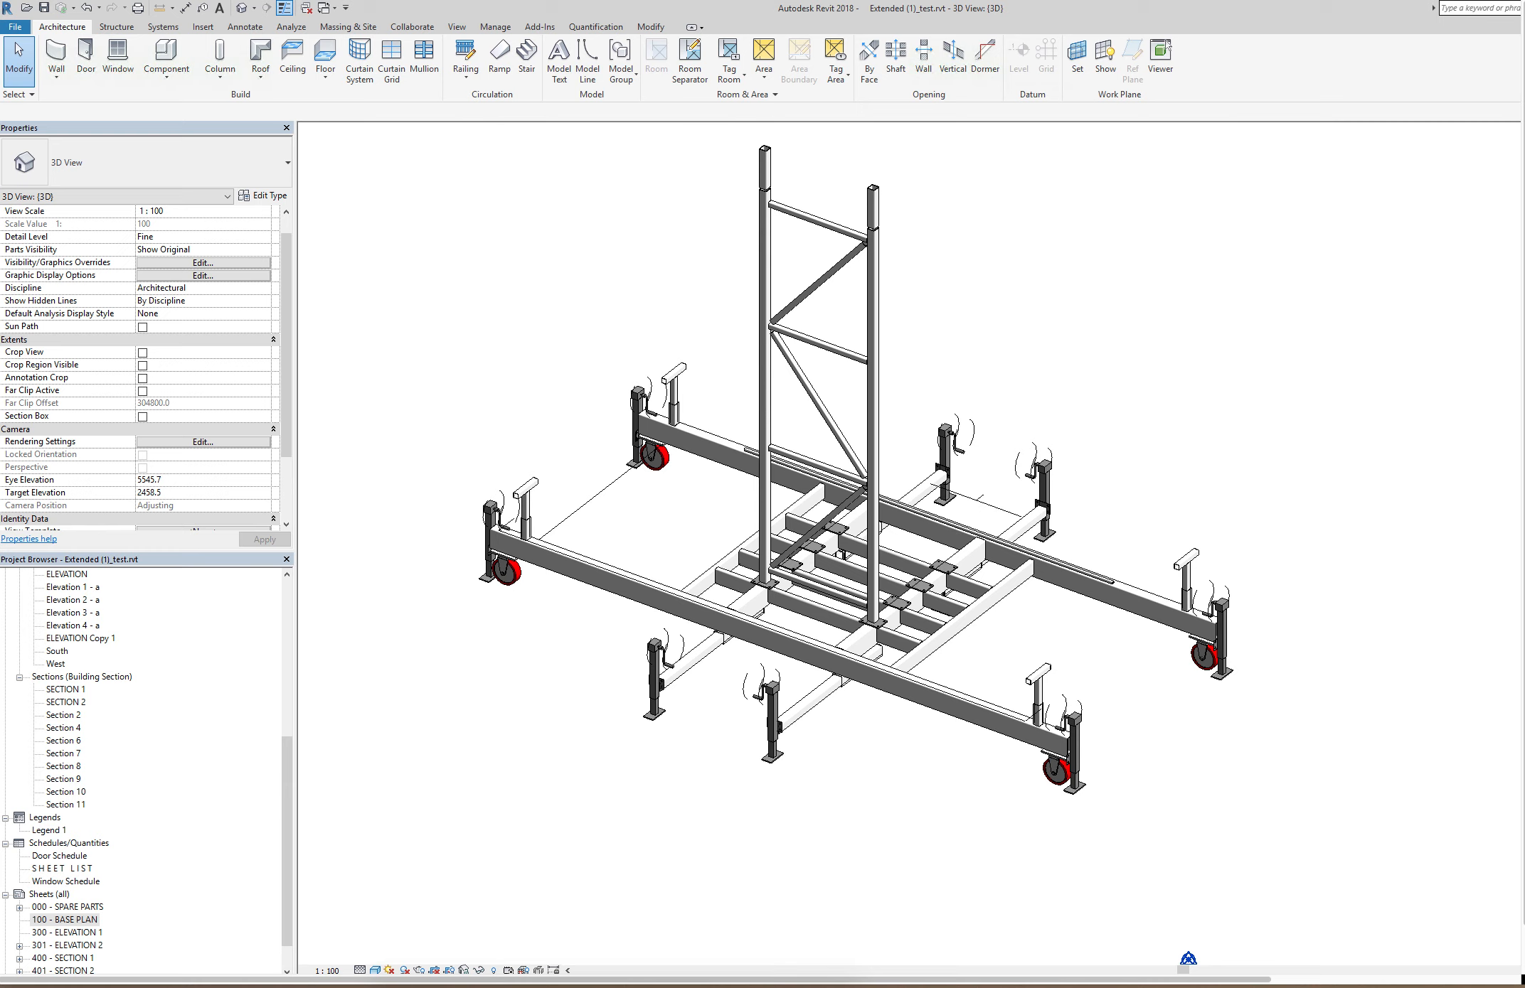
mouse_move(20, 45)
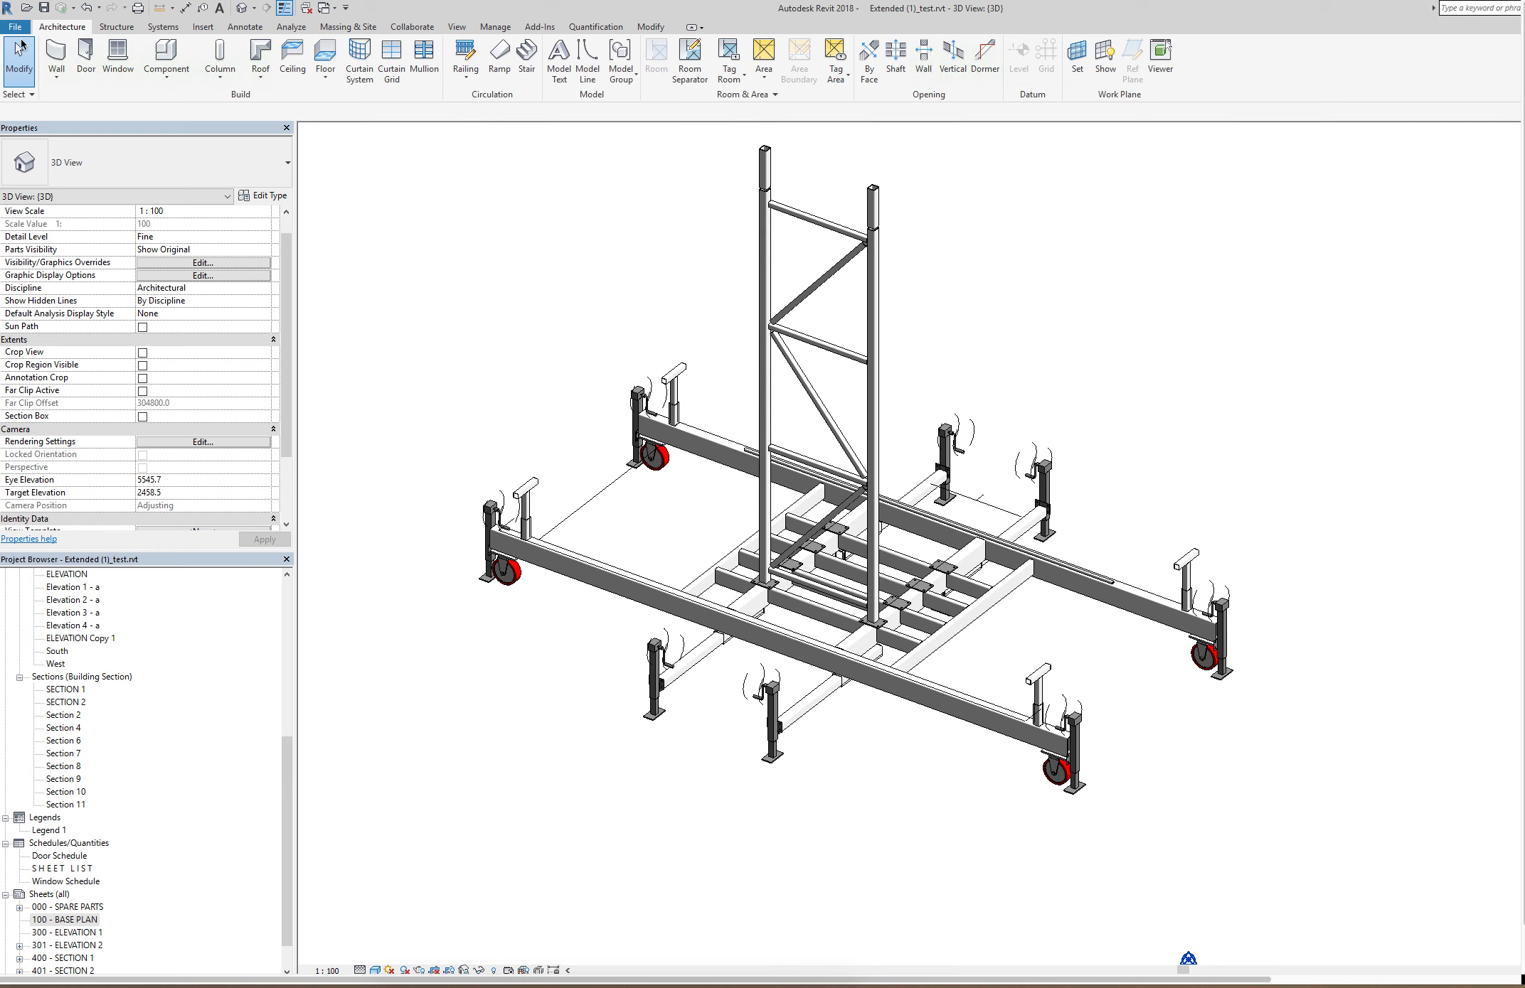
Step: Show the trailer frame as a conceptual 3D model in Advance Steel
left_click(116, 25)
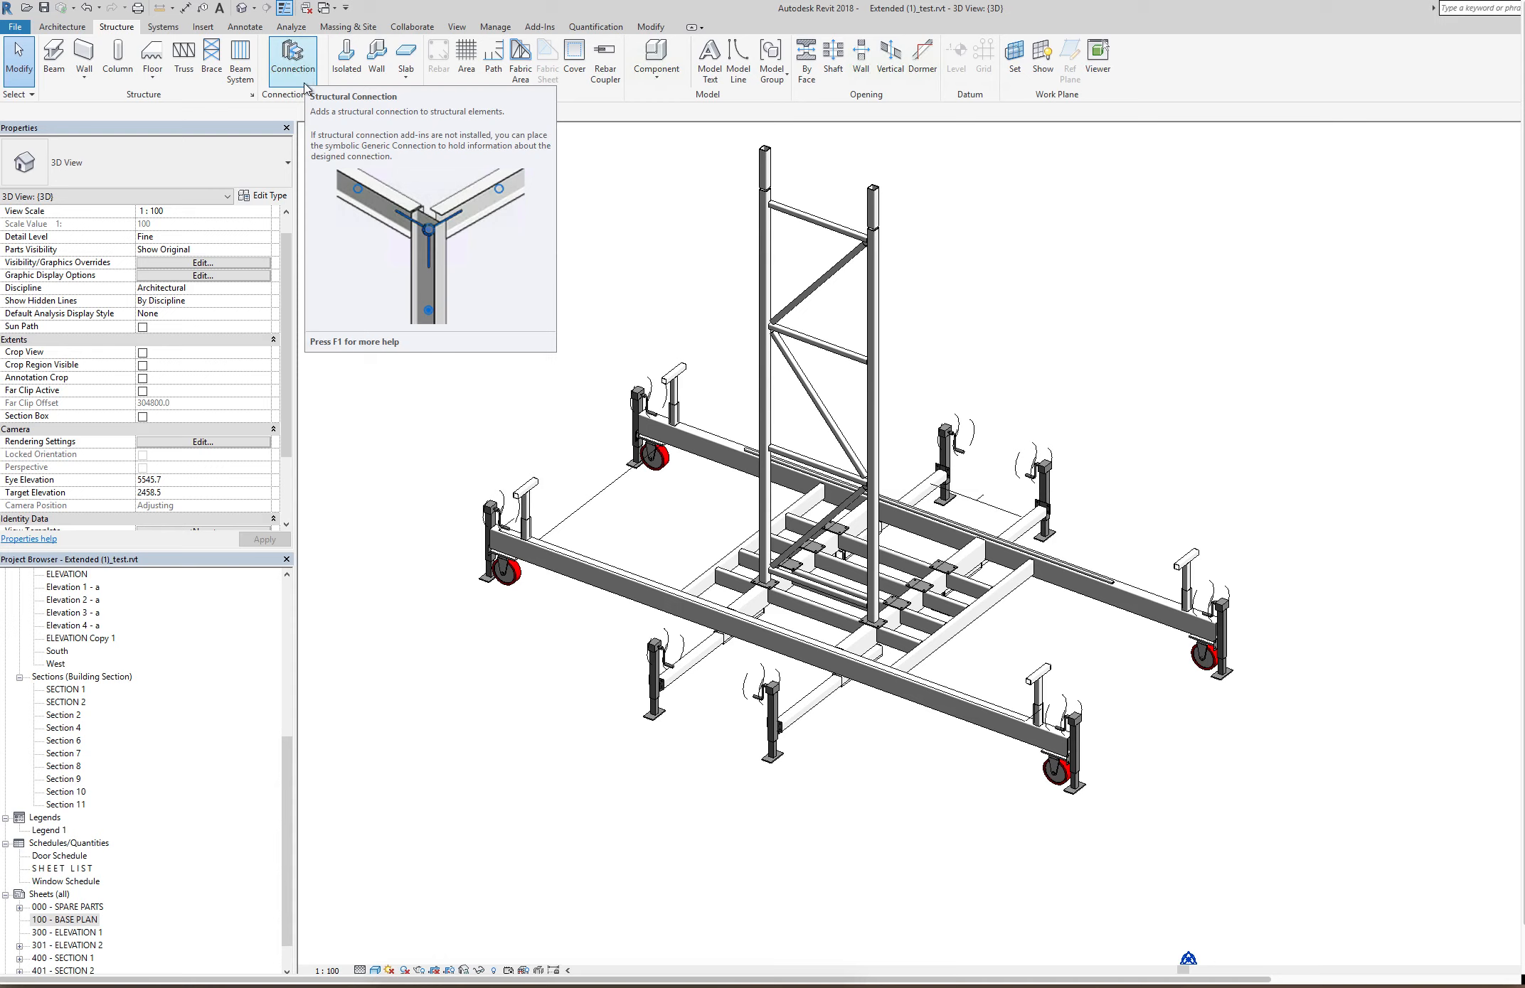
mouse_move(701, 510)
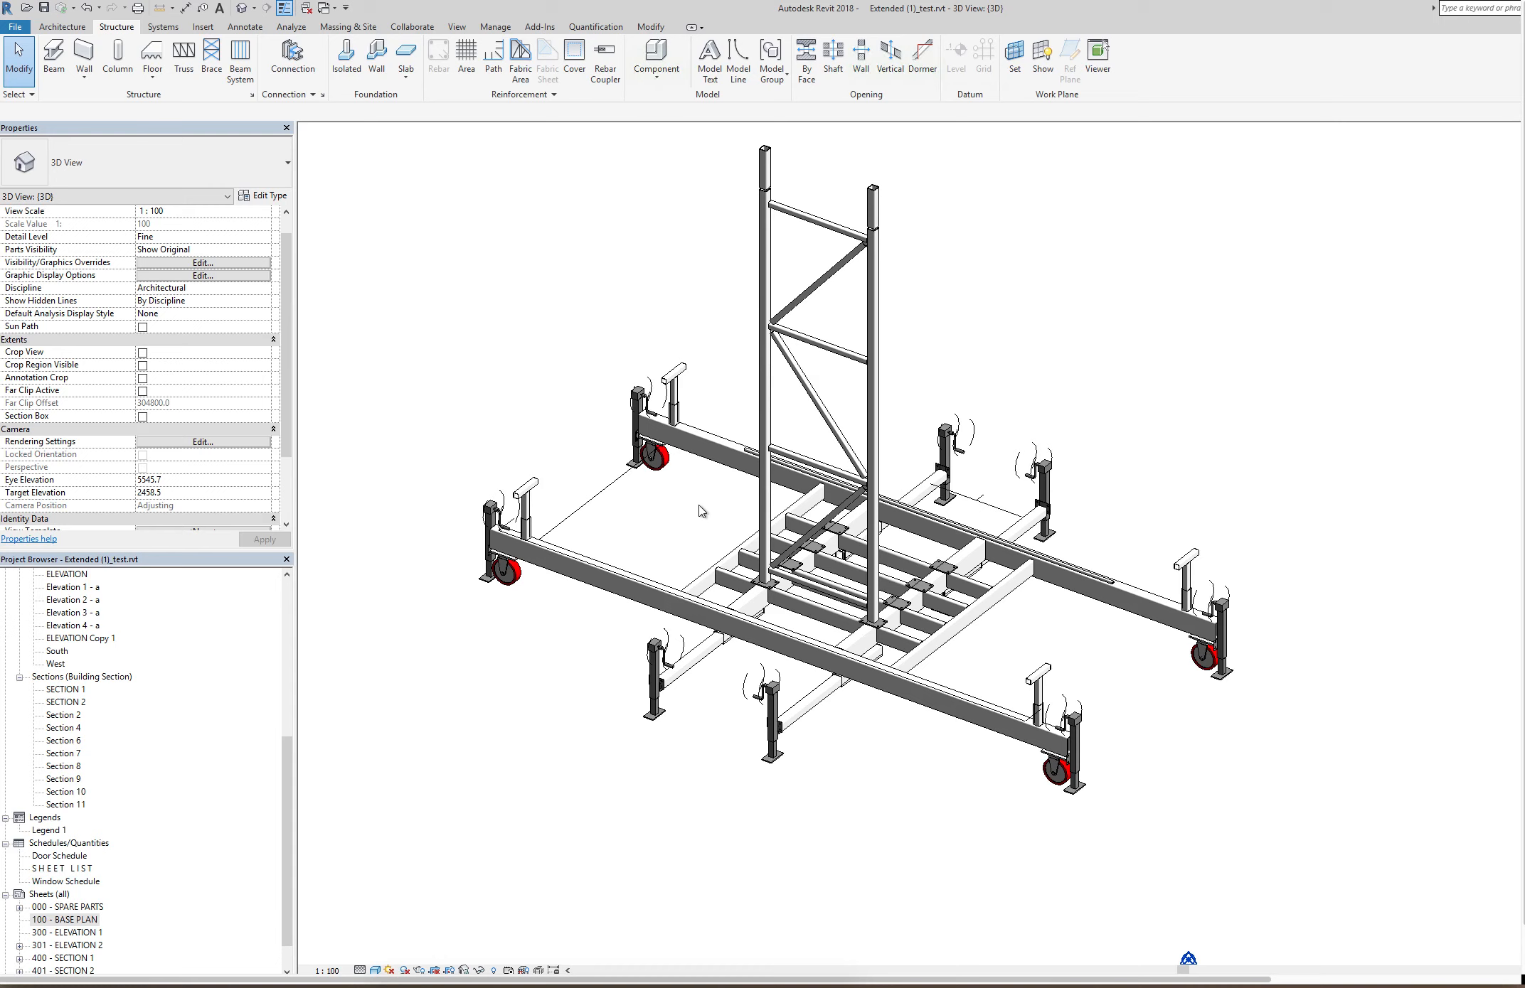
mouse_move(606, 341)
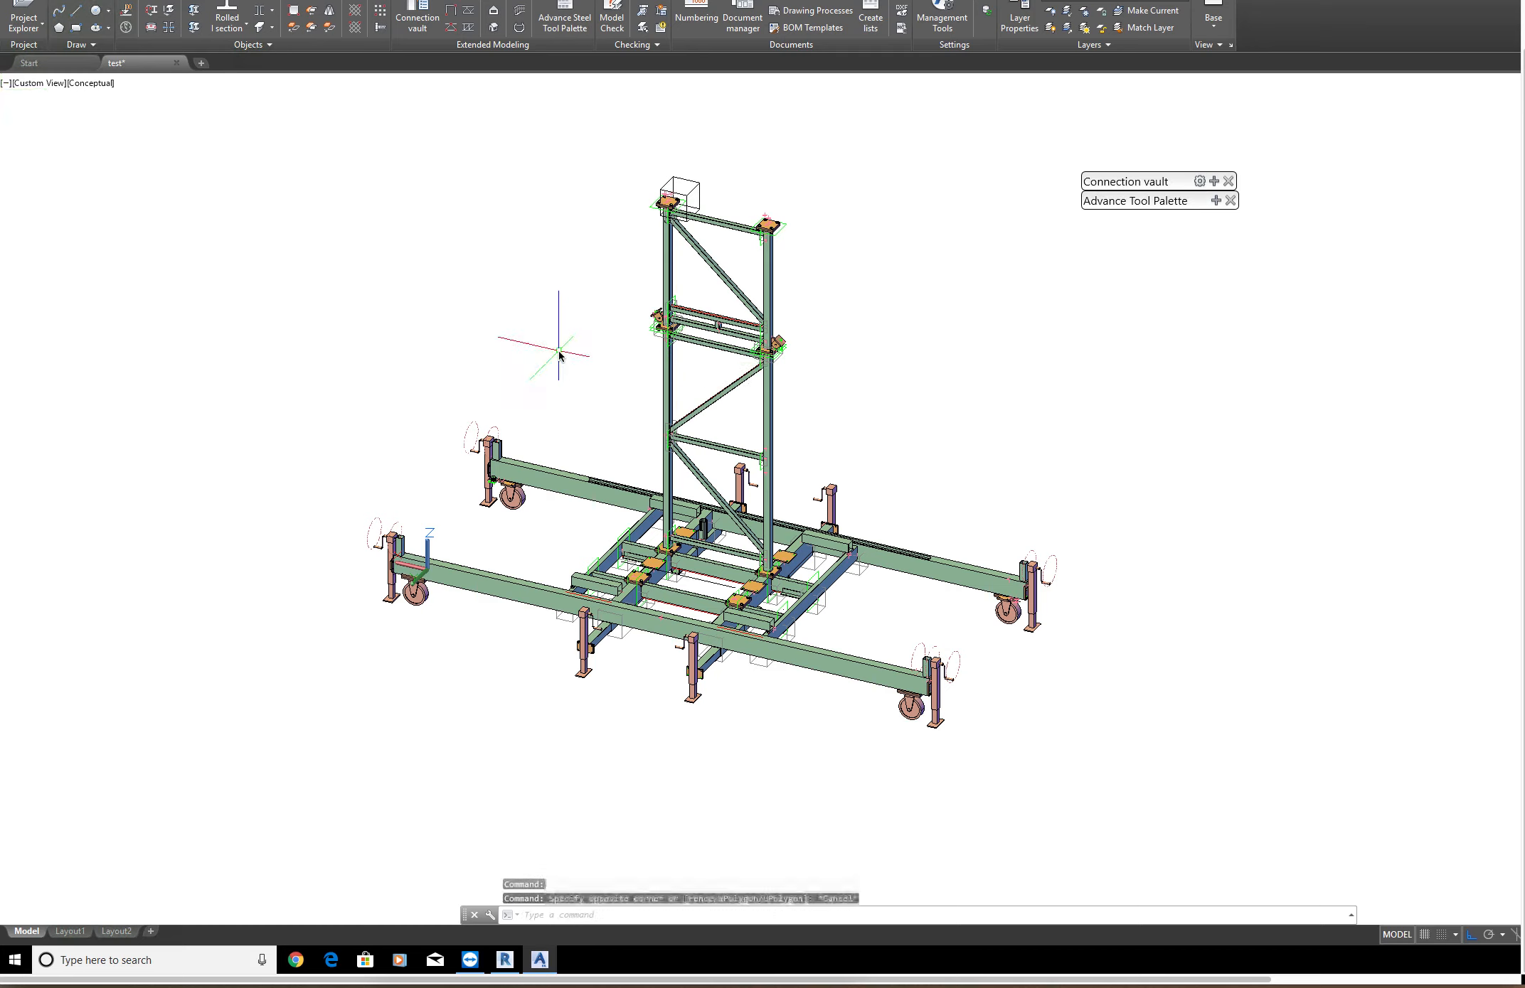
mouse_move(285, 437)
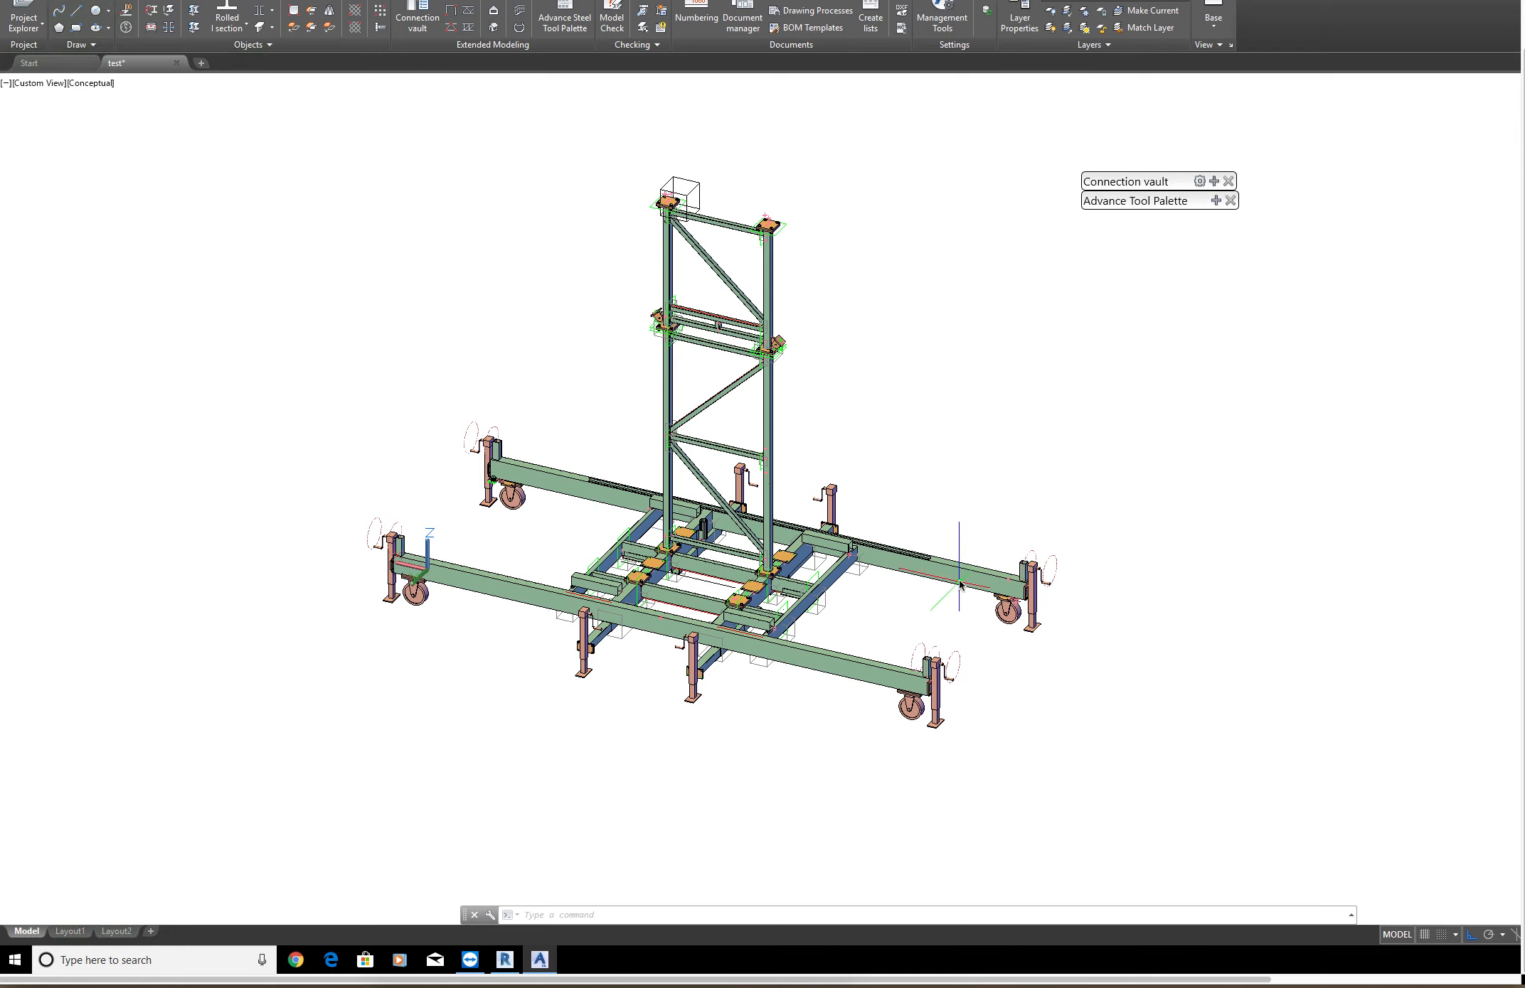
mouse_move(957, 583)
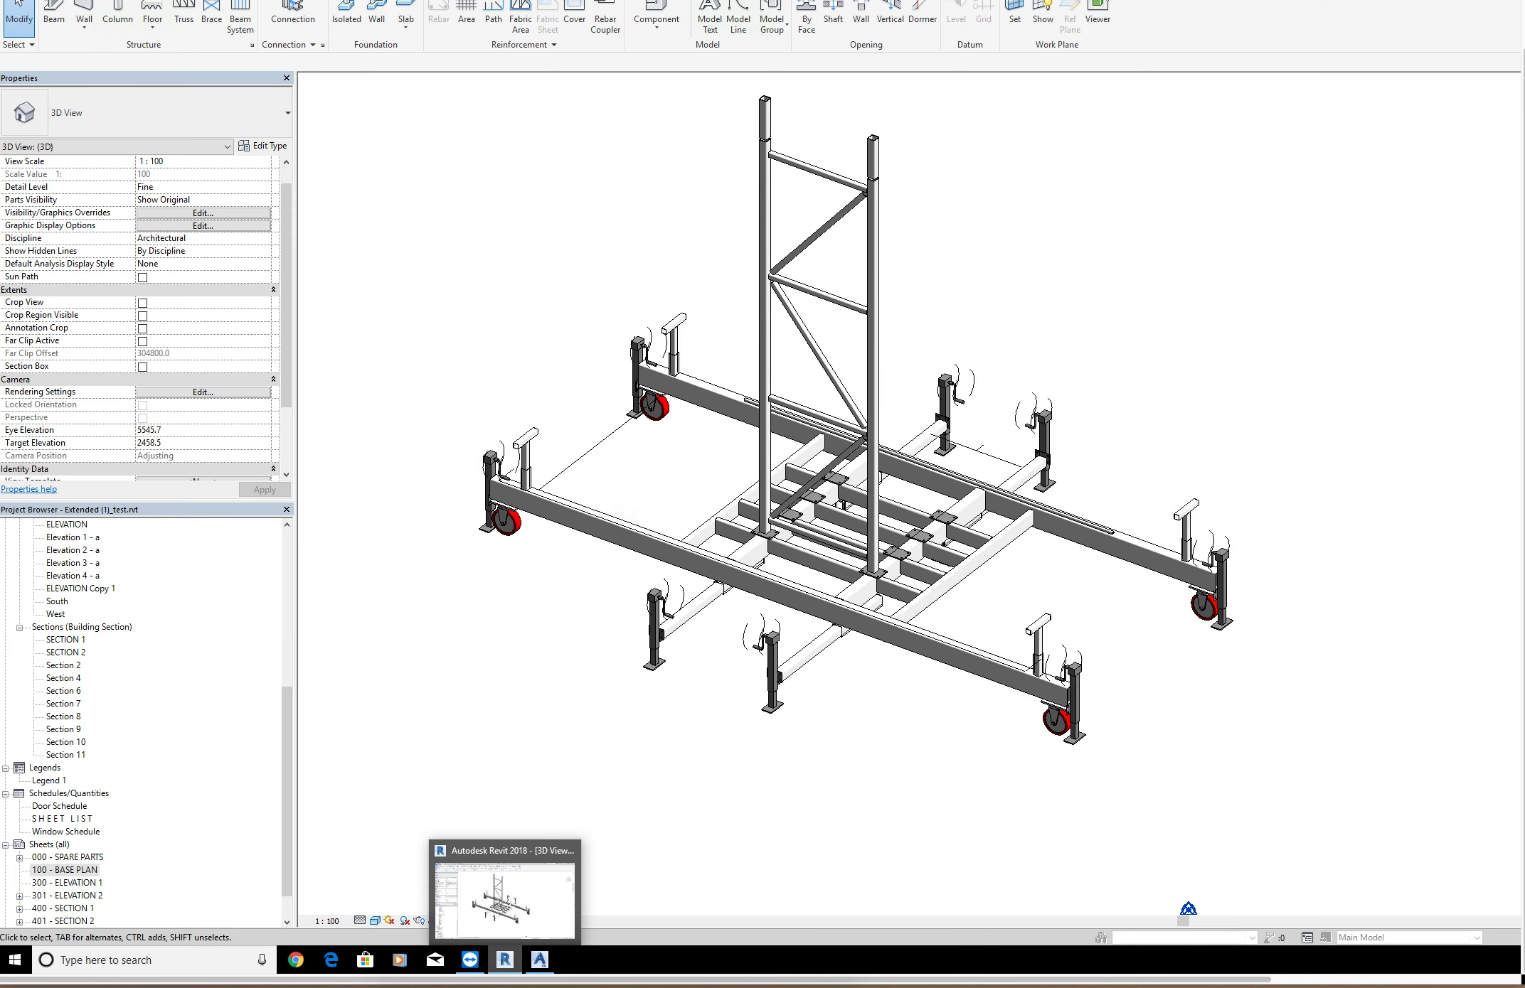
mouse_move(654, 553)
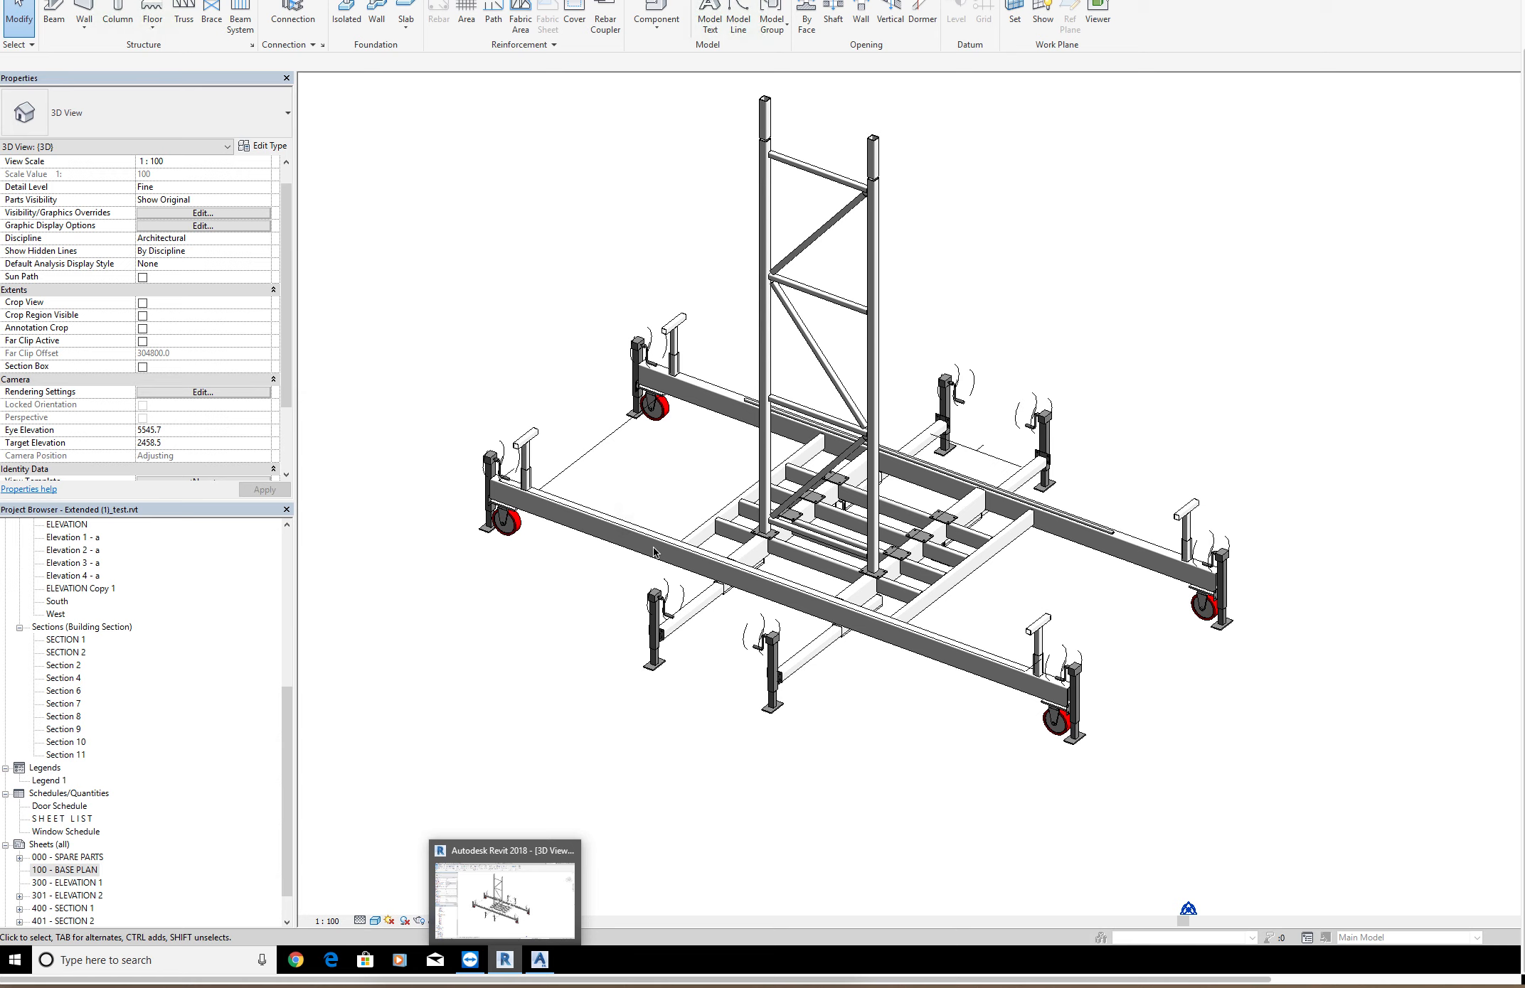
mouse_move(713, 394)
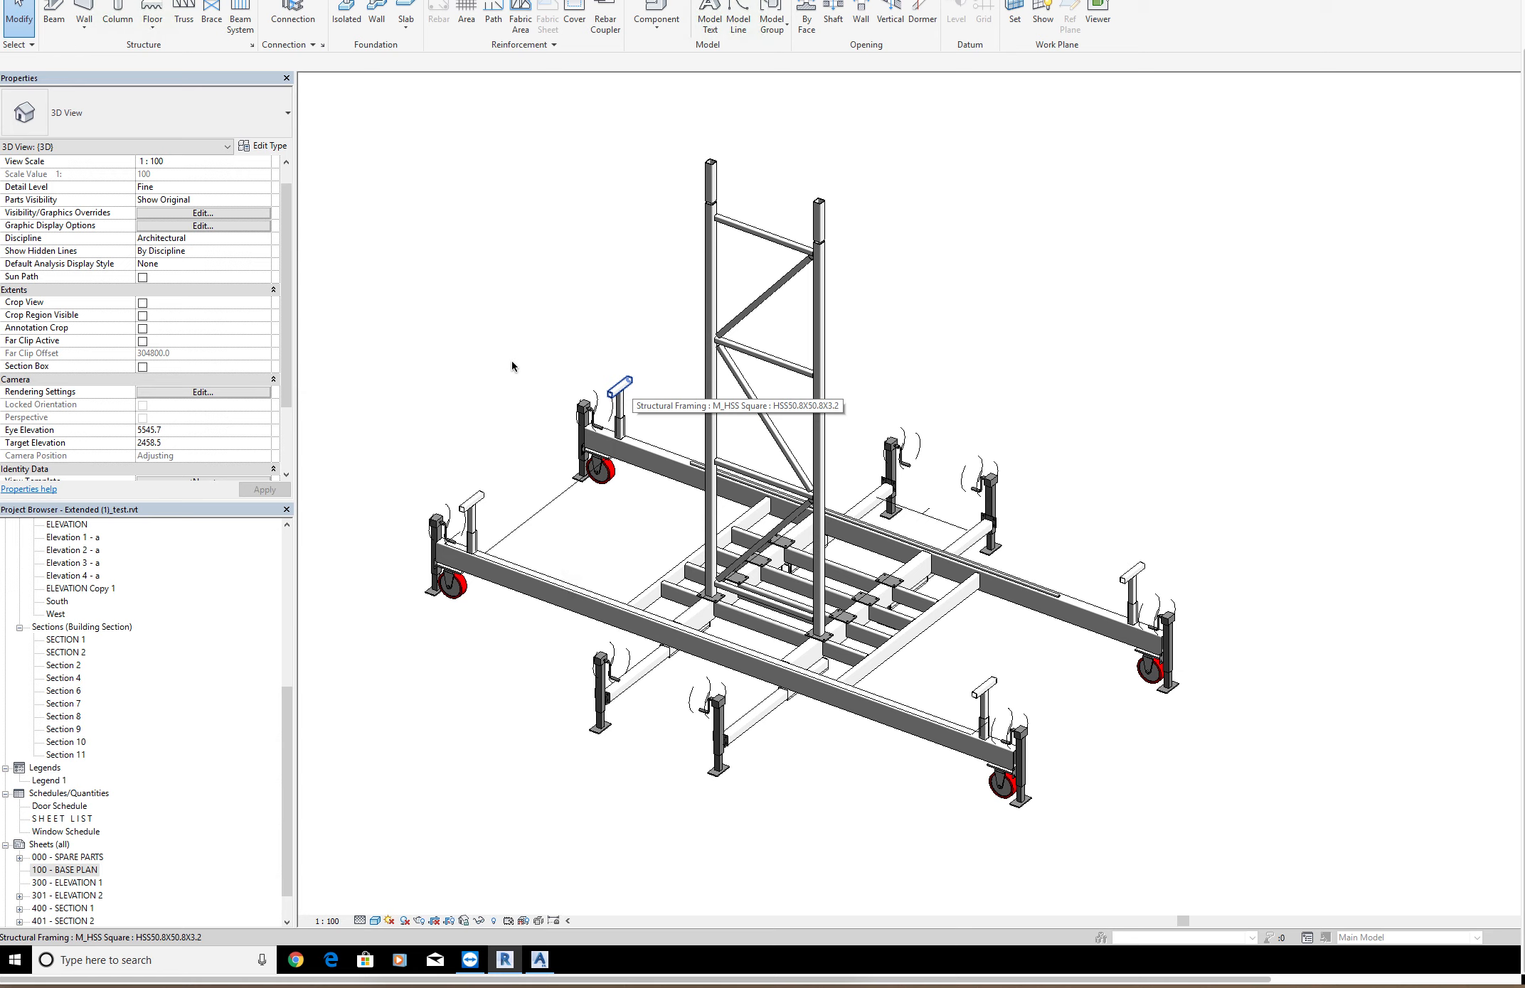
mouse_move(503, 367)
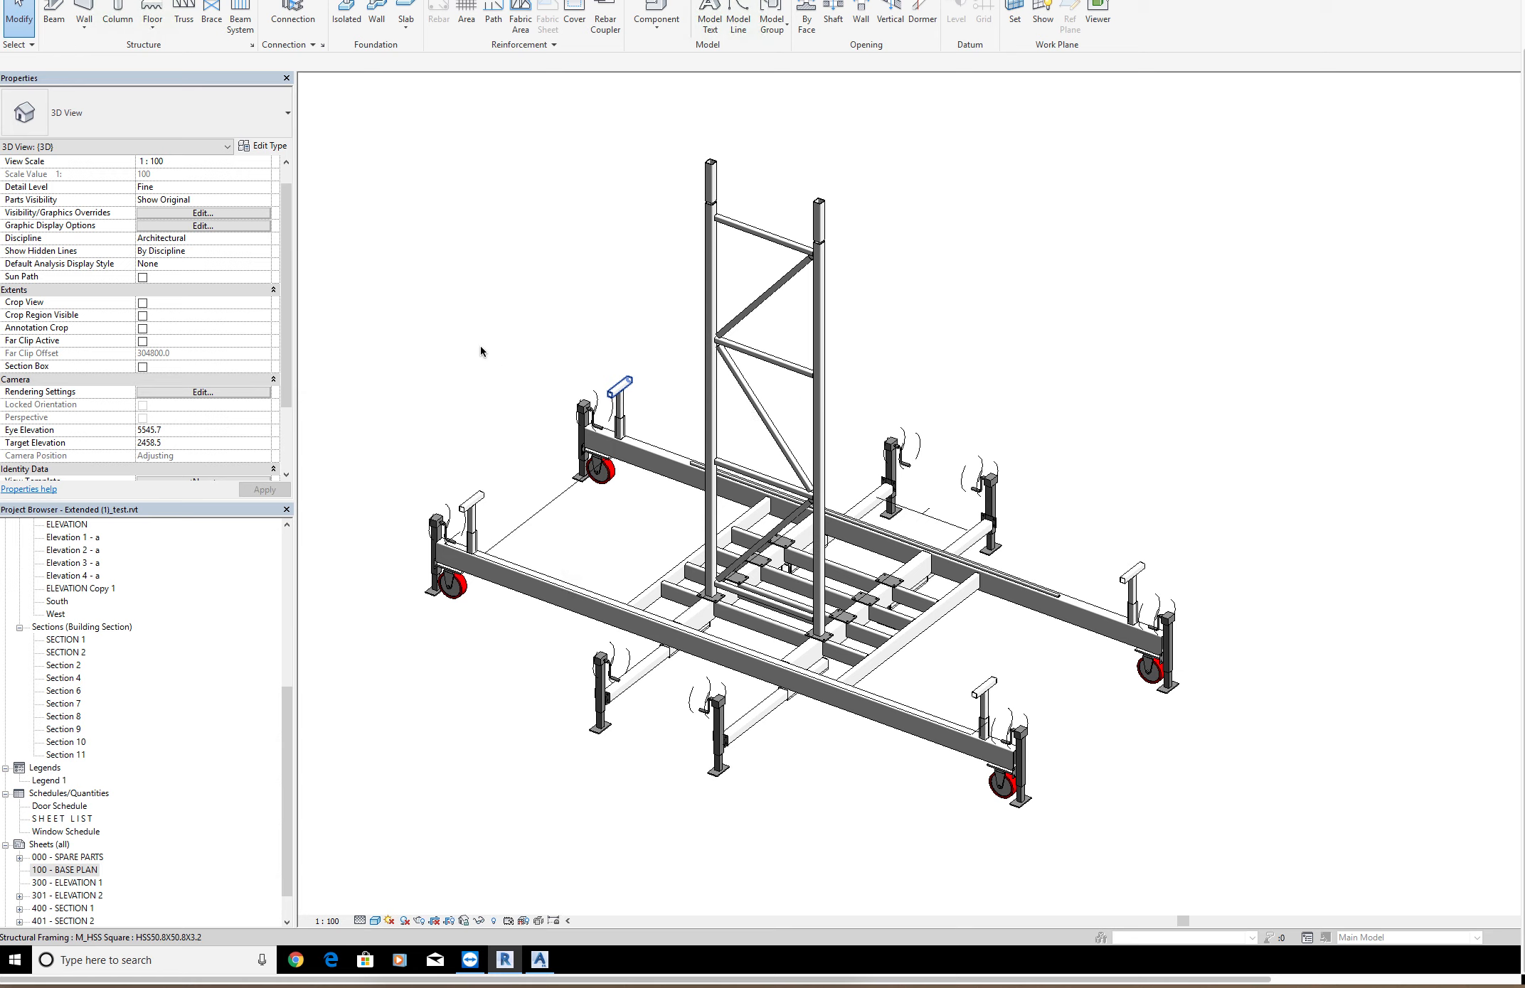
mouse_move(172, 634)
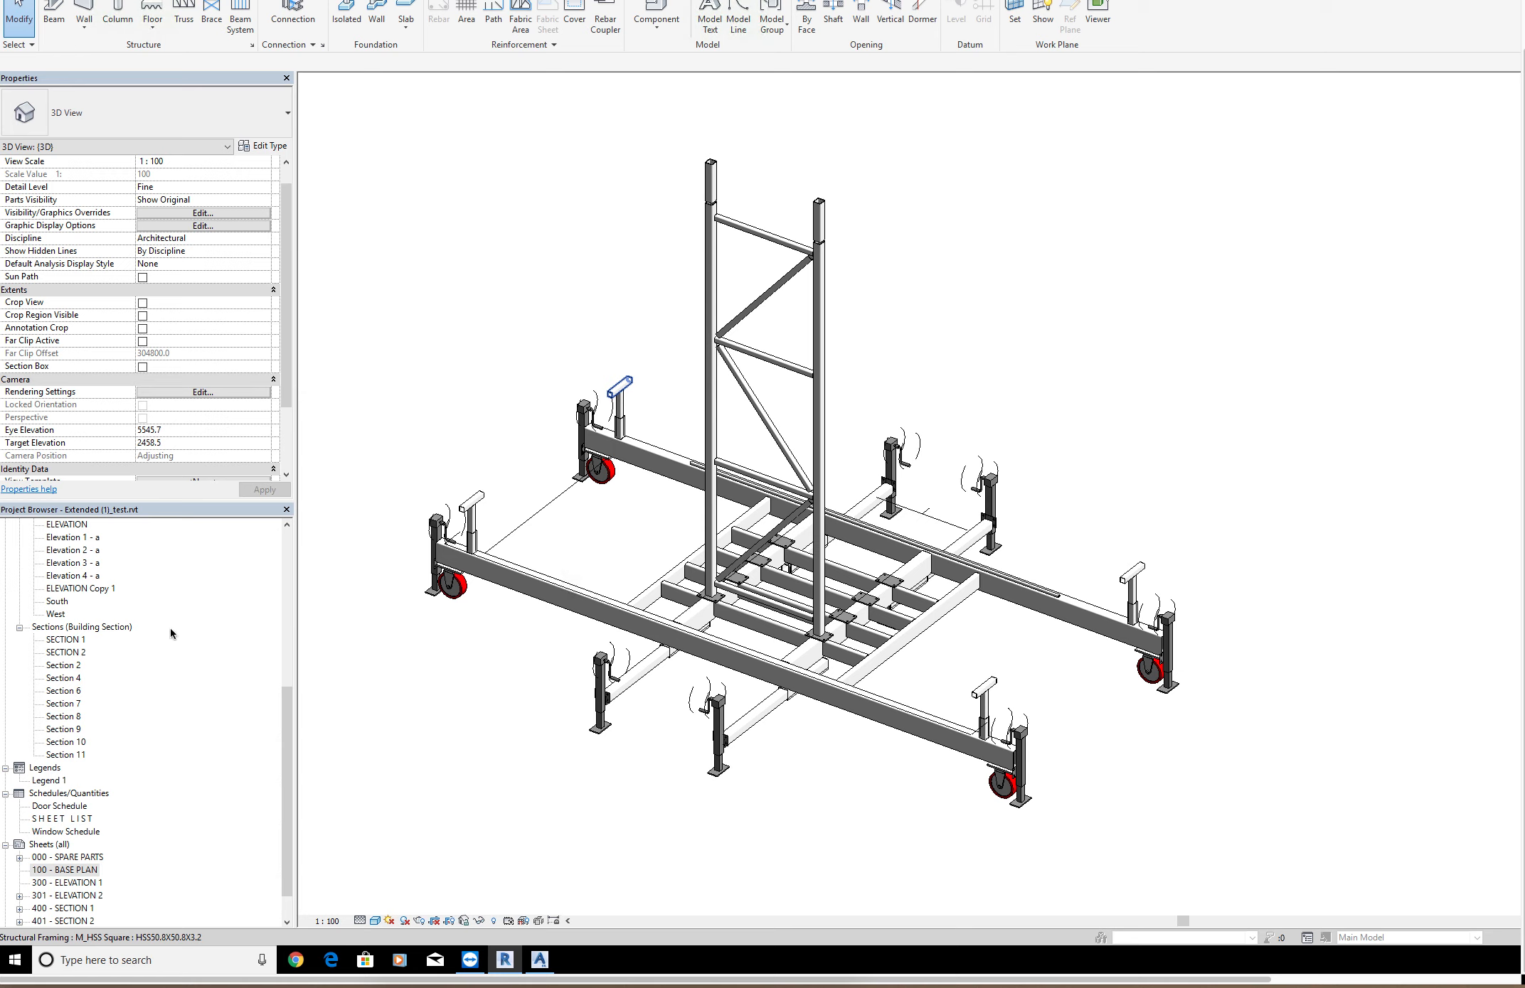
mouse_move(674, 627)
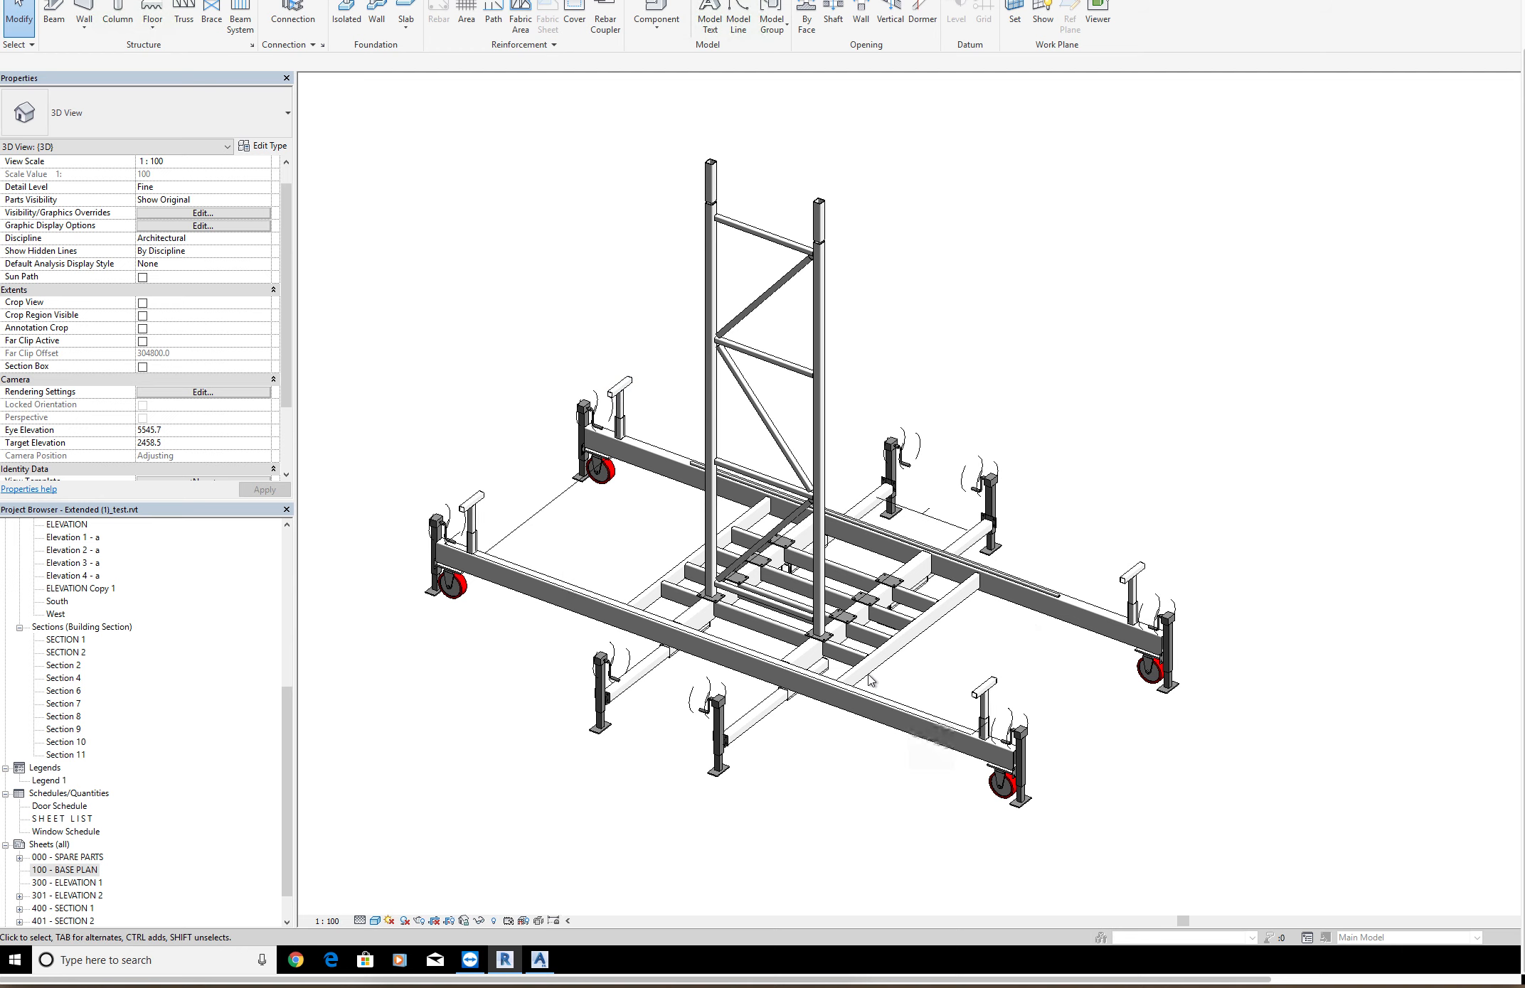
mouse_move(653, 373)
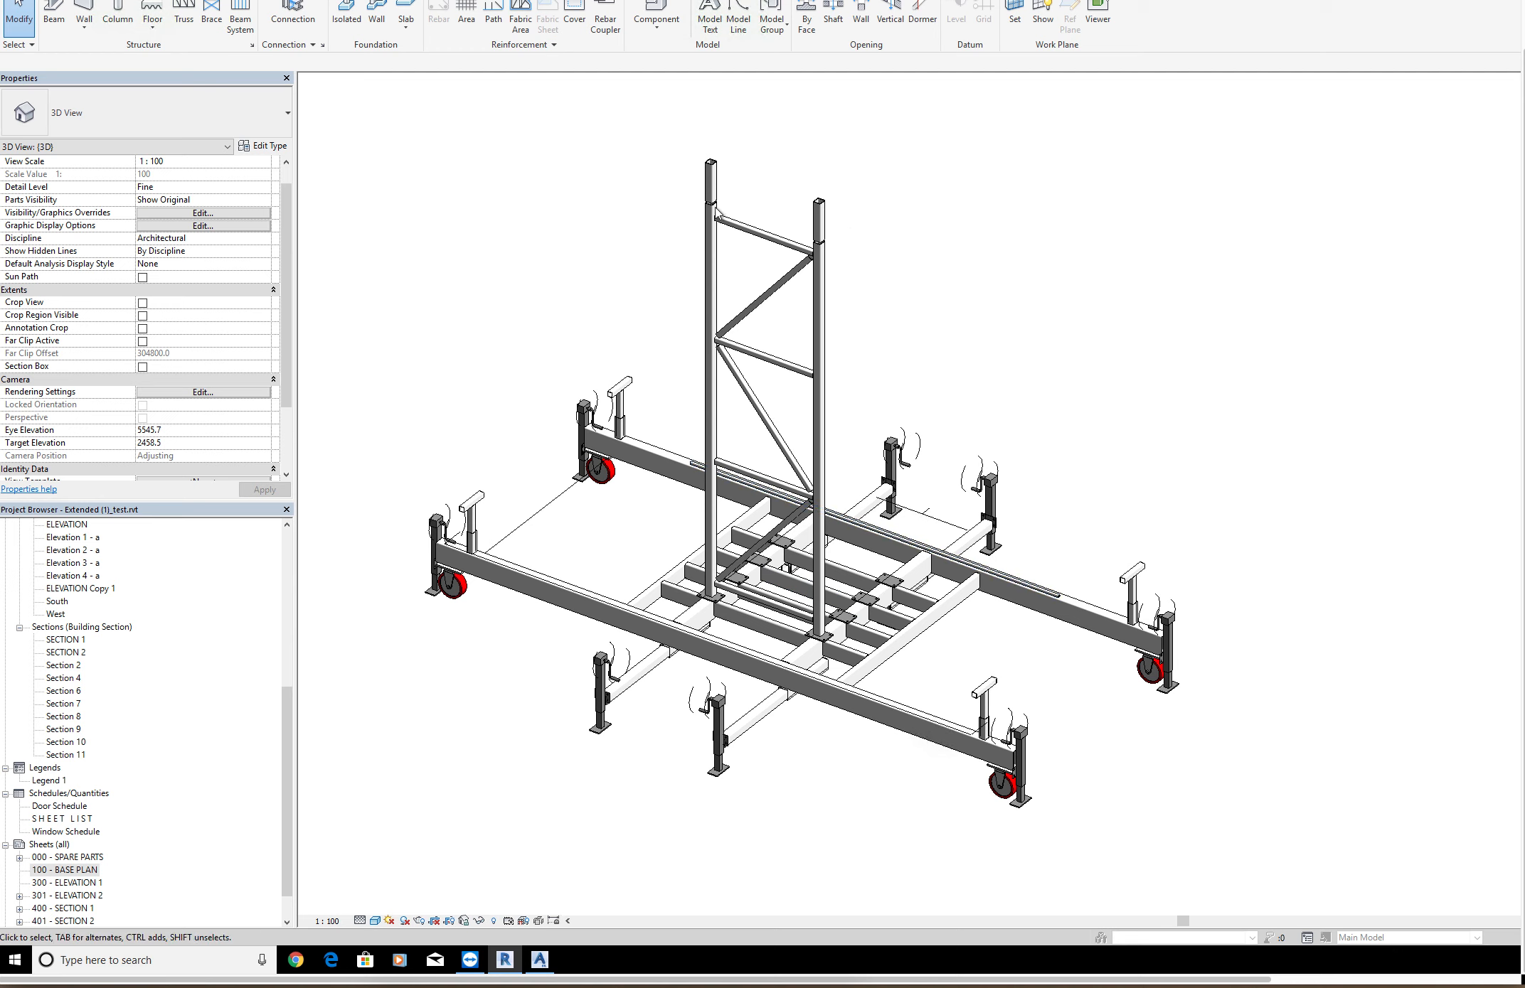
Step: Remove the section, grid, callout markers and top dimensions from plan 100 BASE
left_click(819, 336)
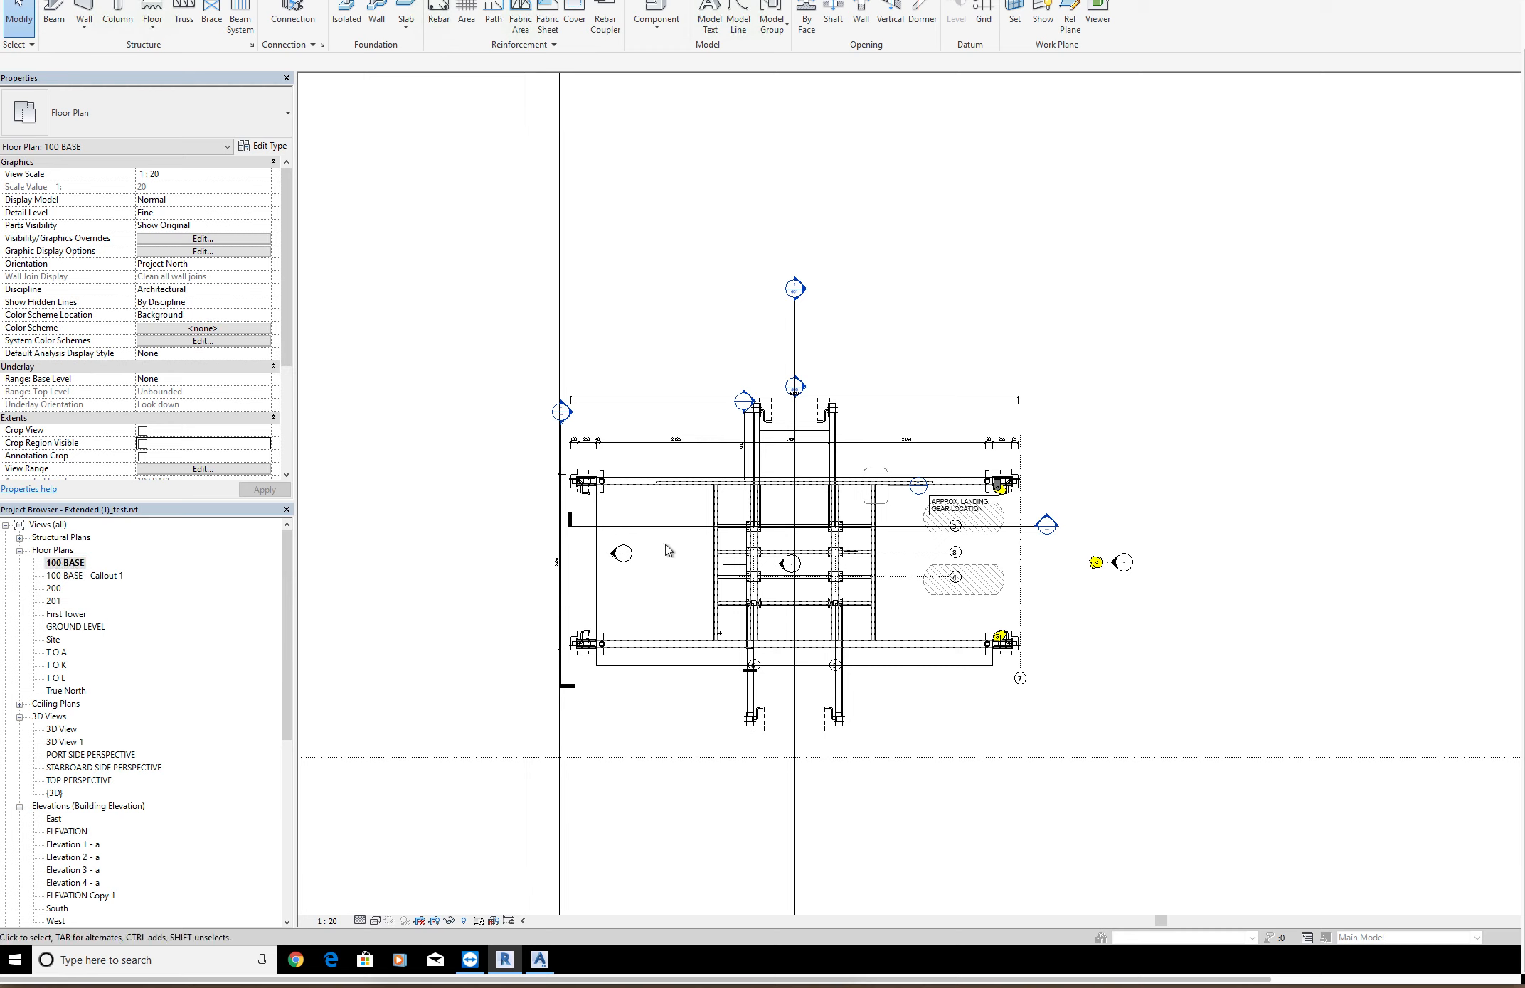
mouse_move(656, 555)
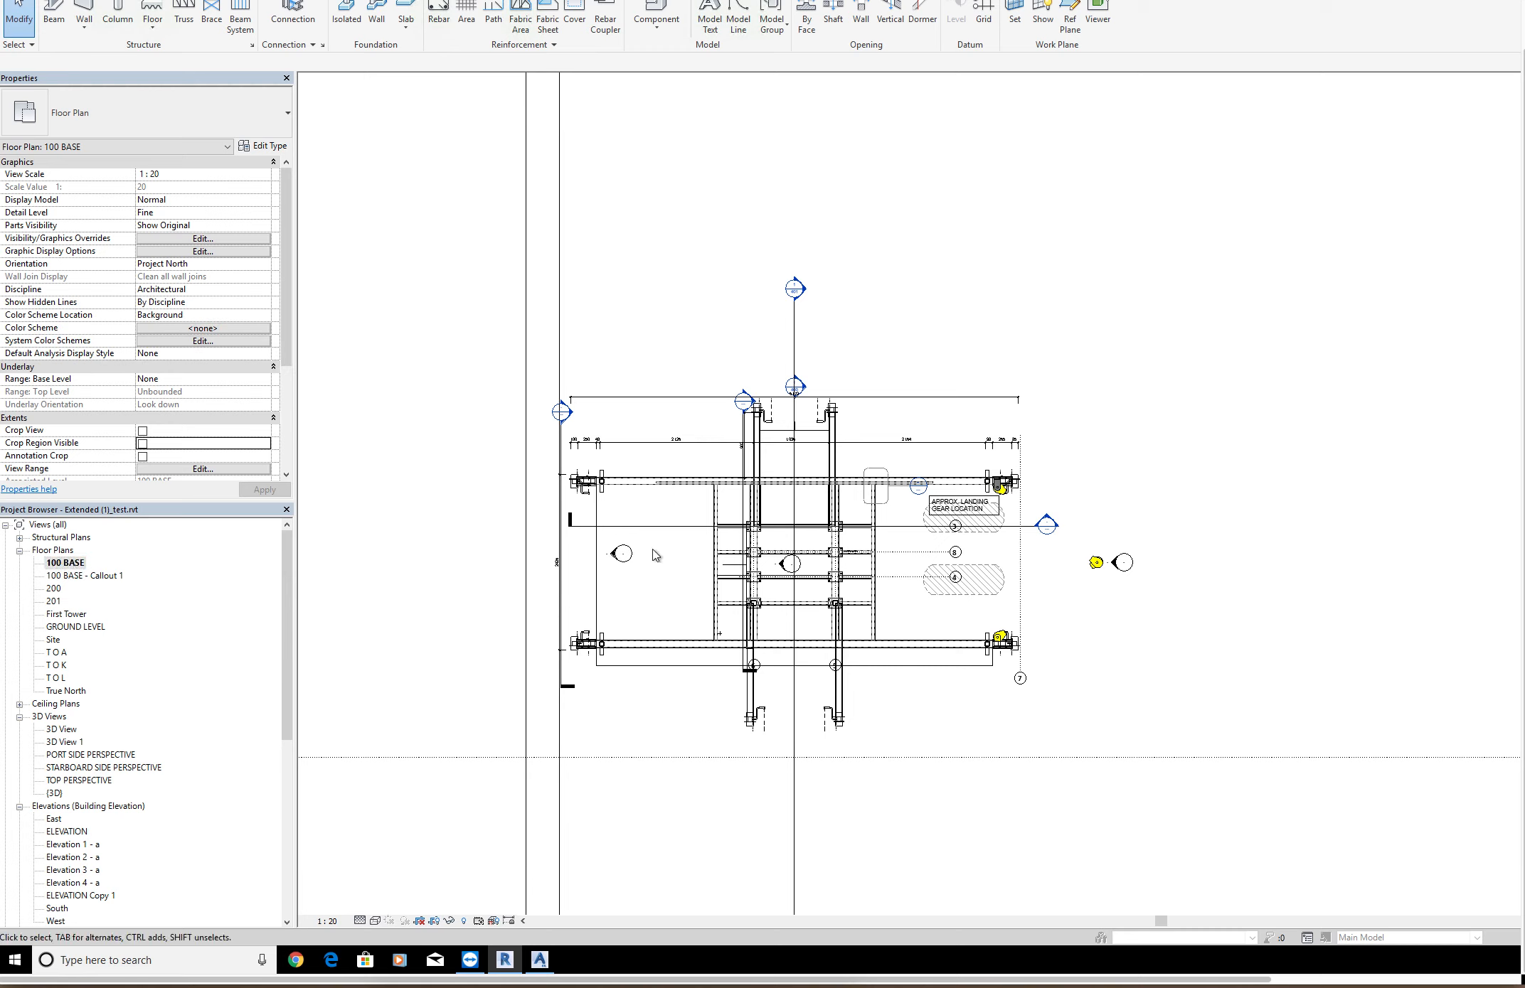
mouse_move(541, 428)
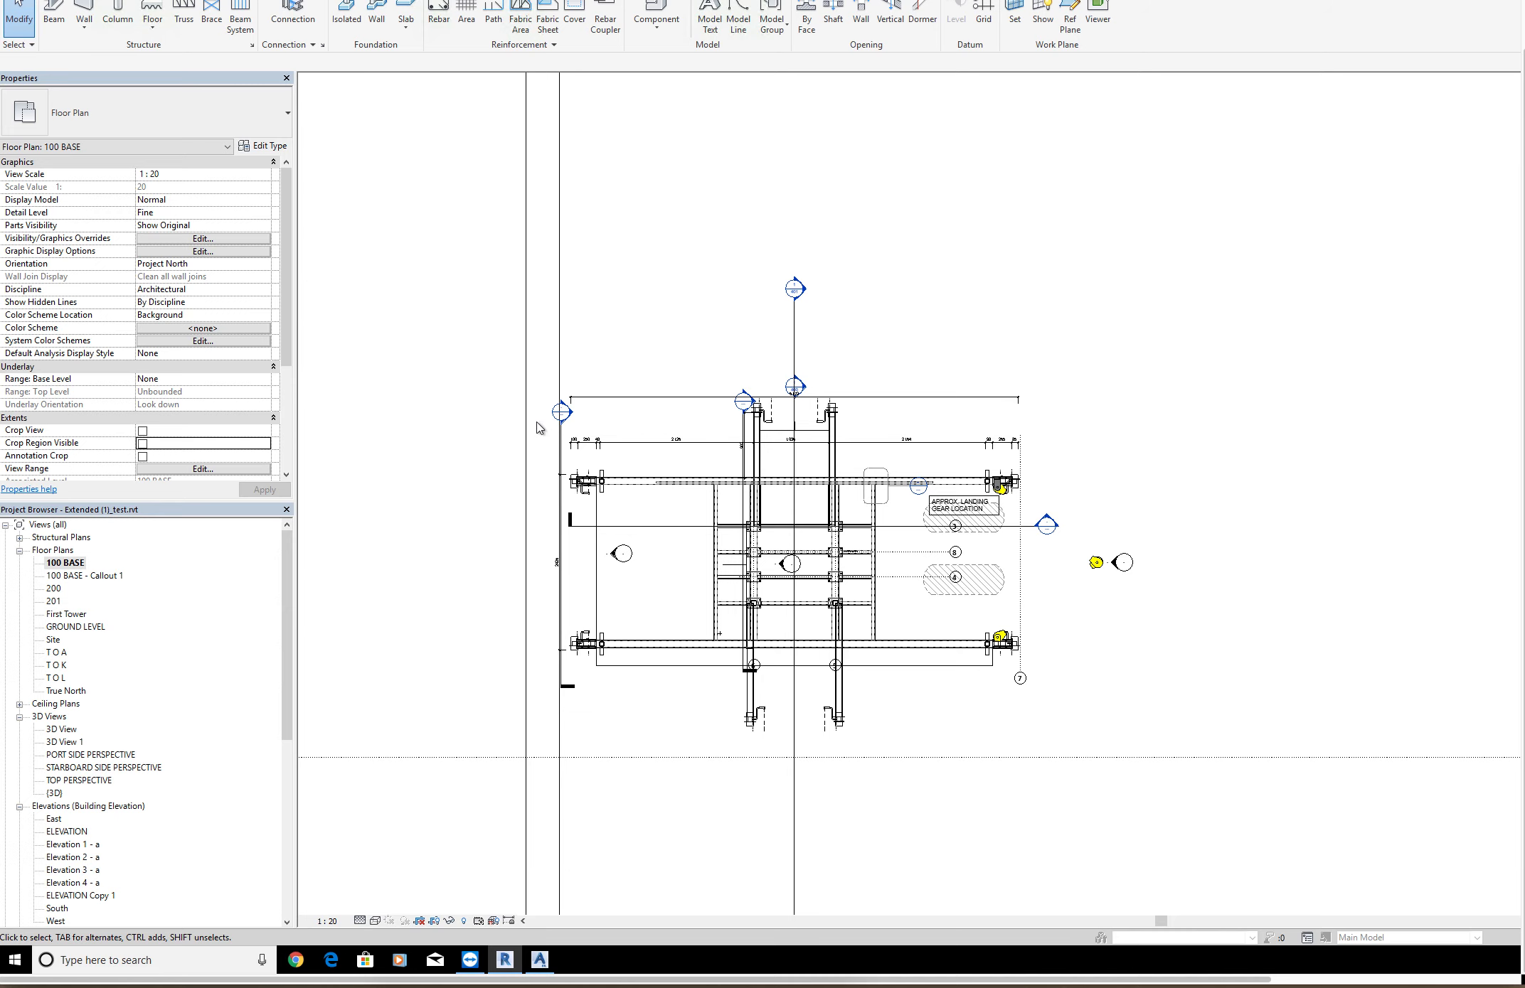
mouse_move(1064, 404)
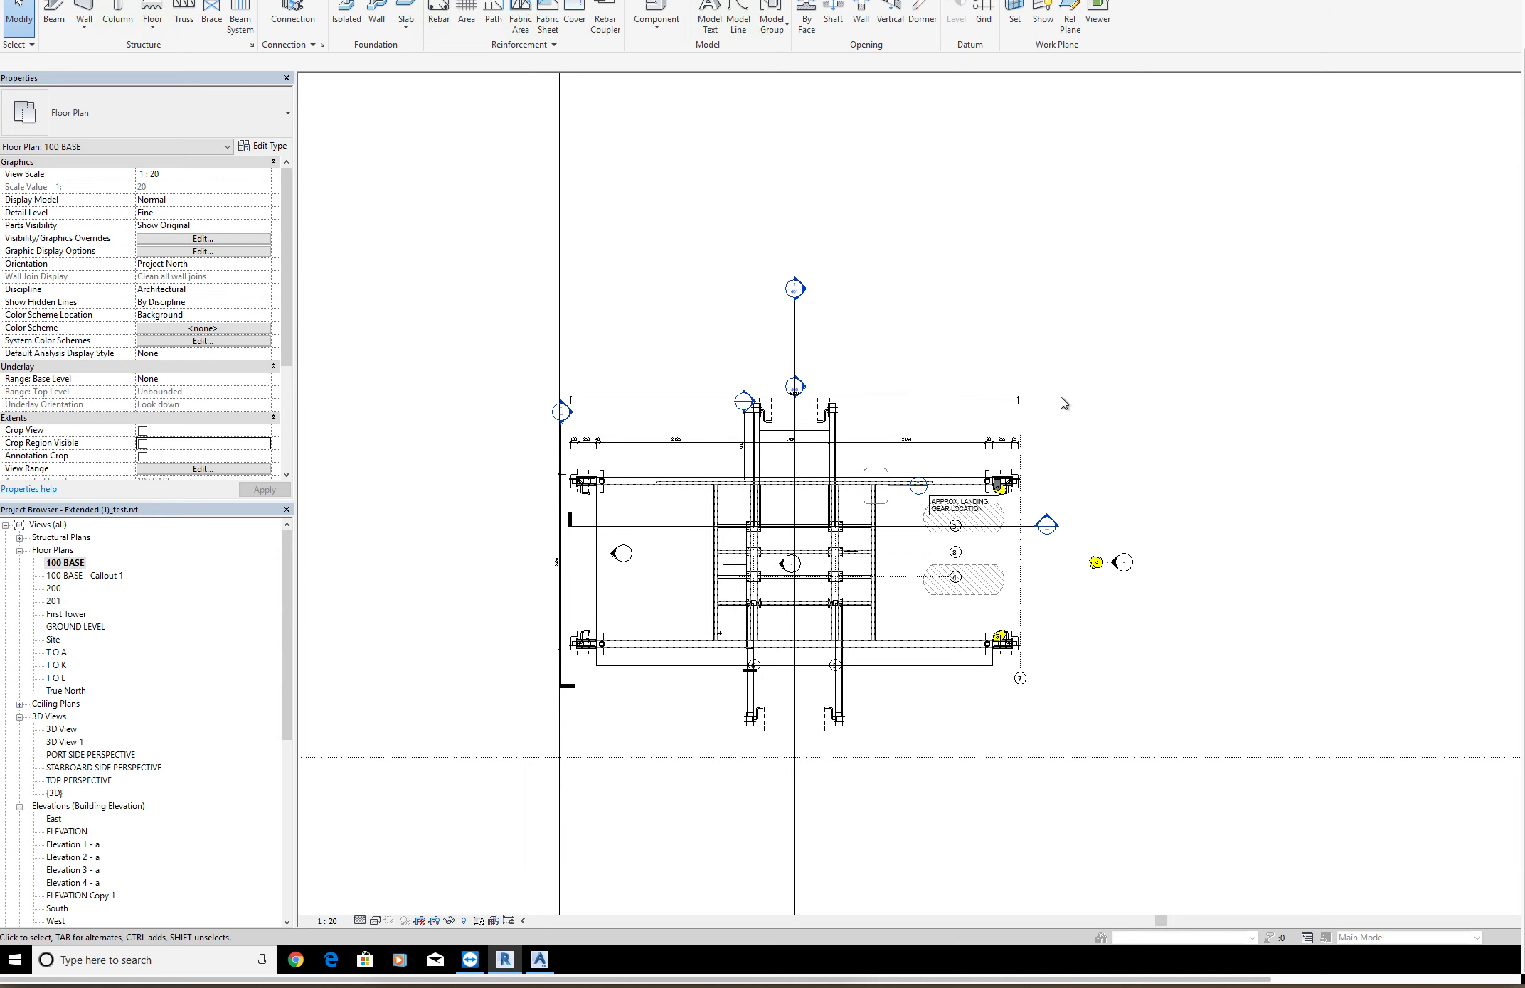
mouse_move(865, 394)
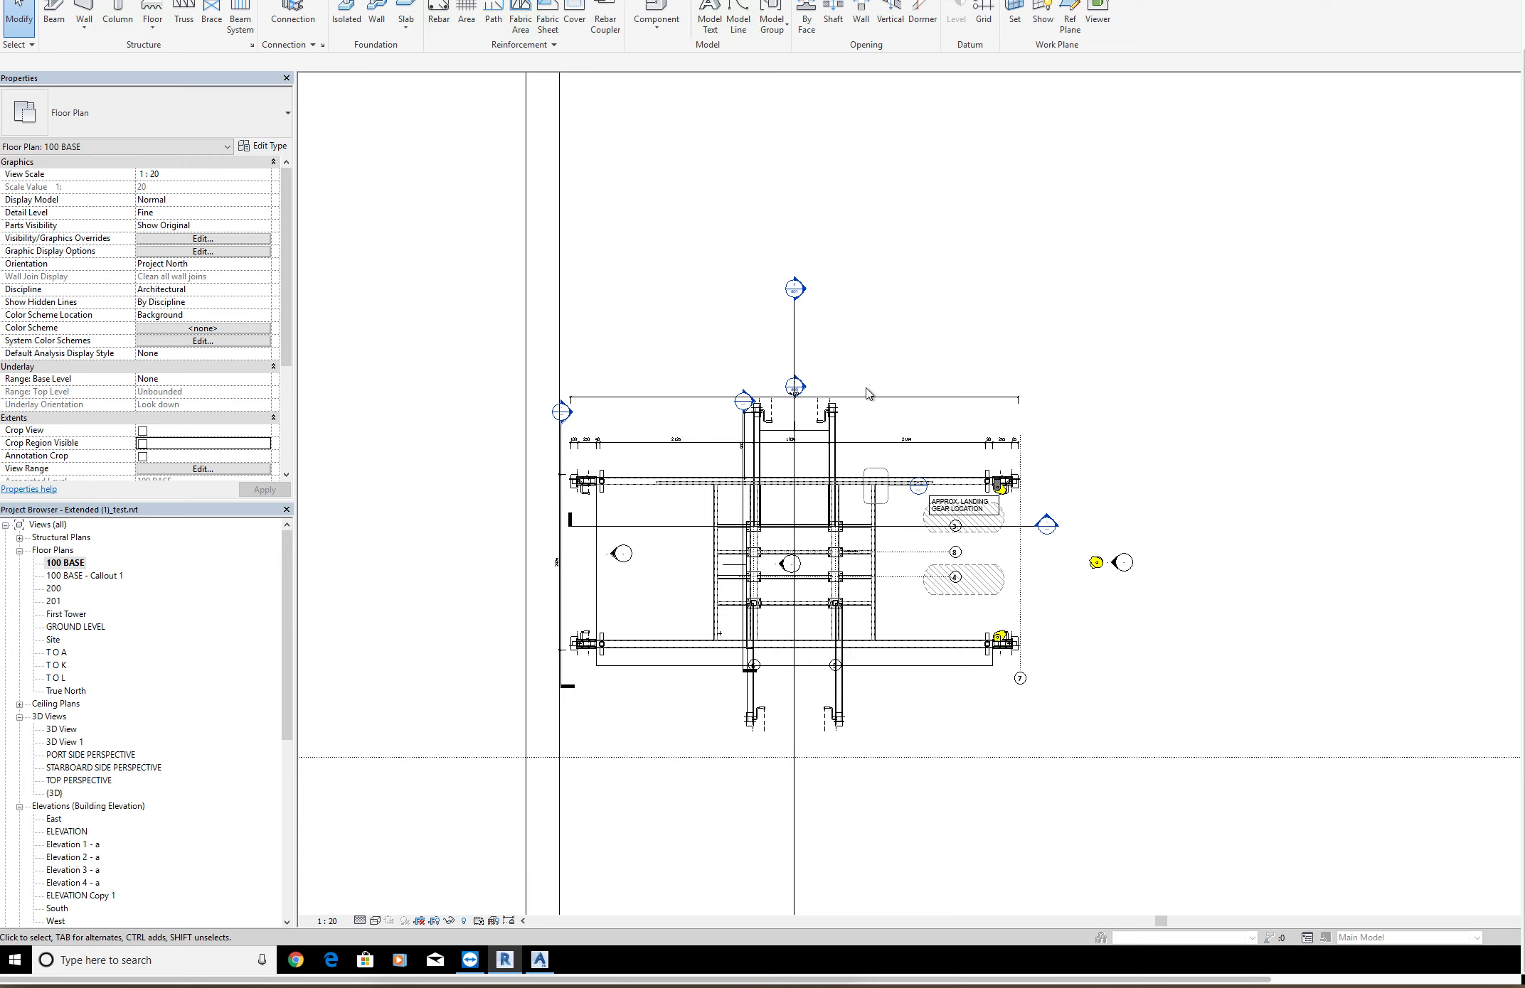
mouse_move(820, 364)
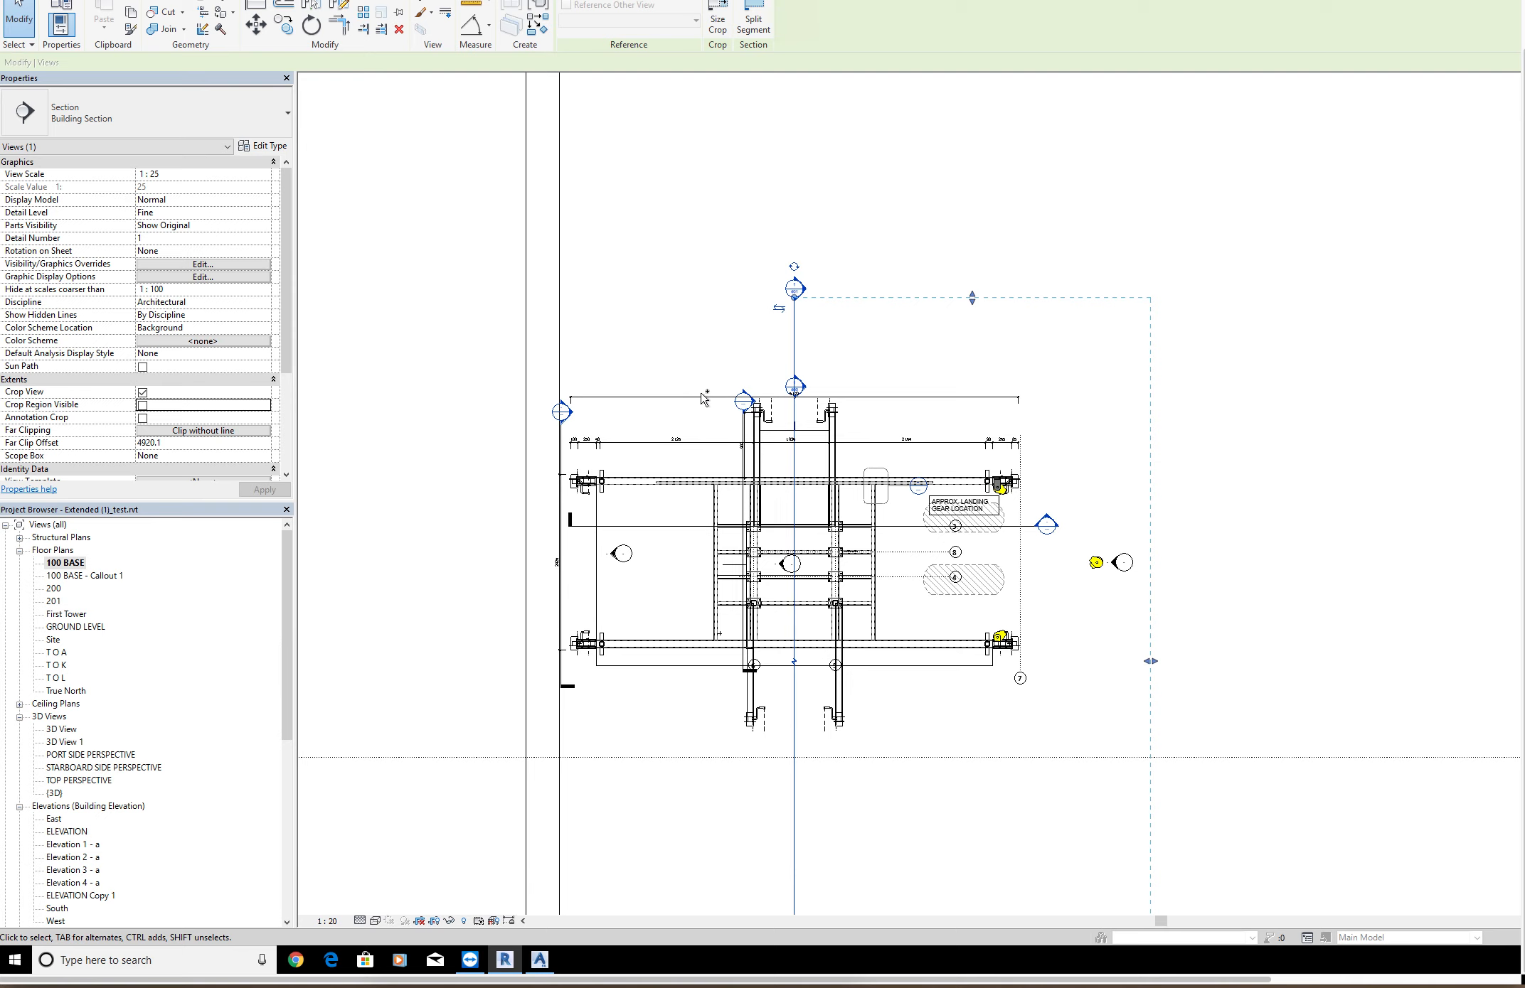
left_click(747, 402)
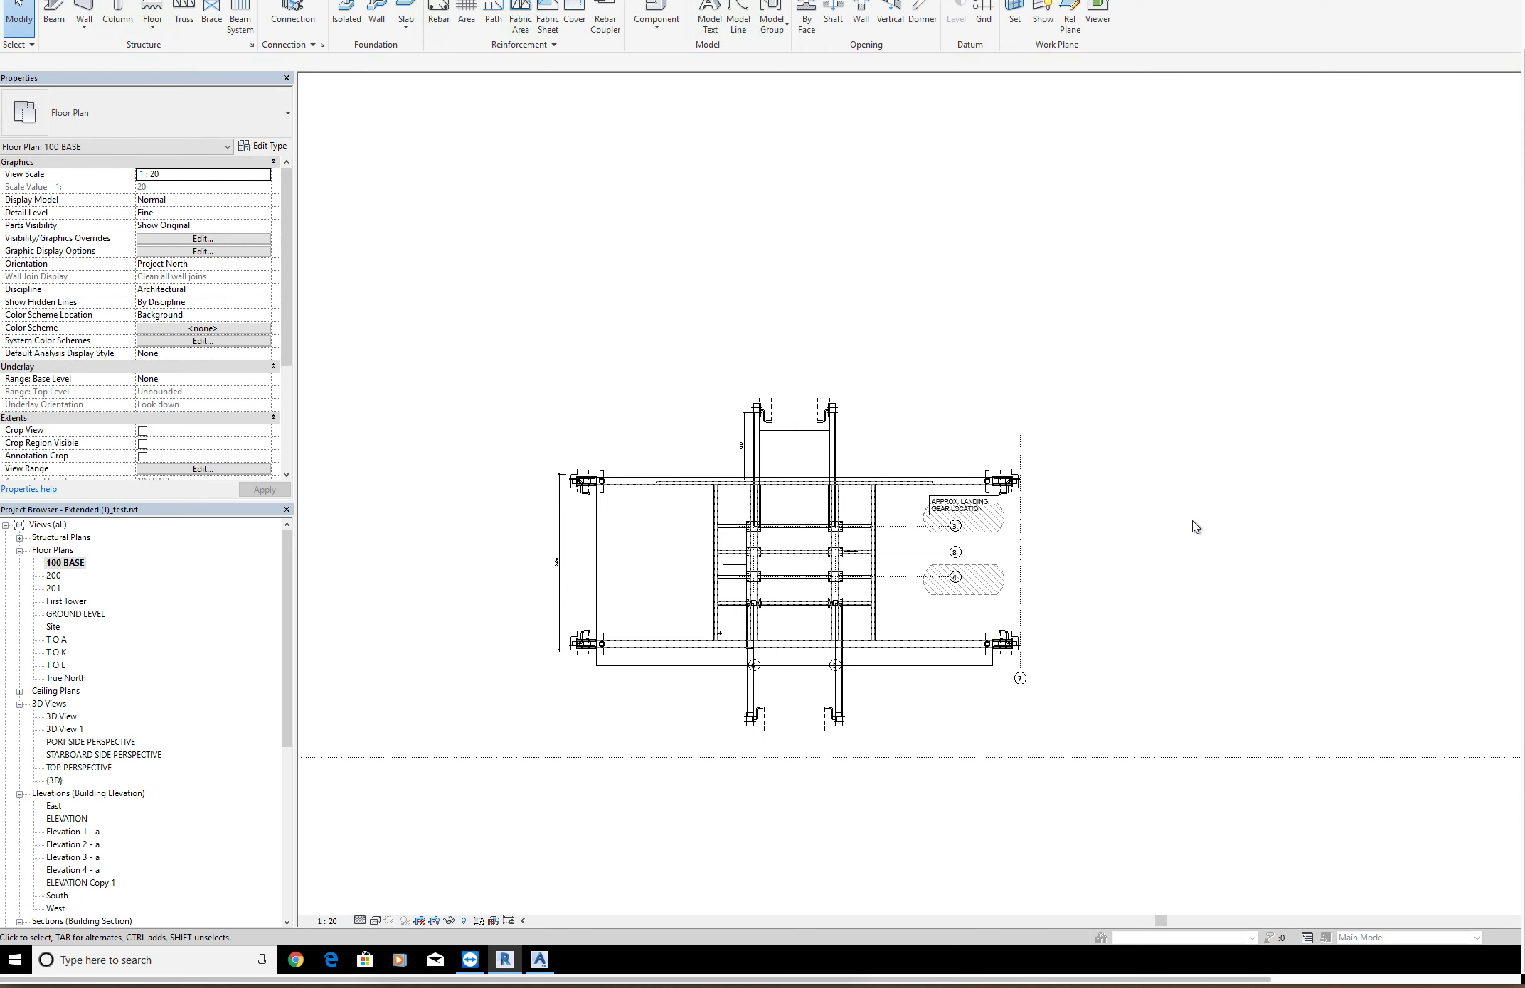
left_click(909, 482)
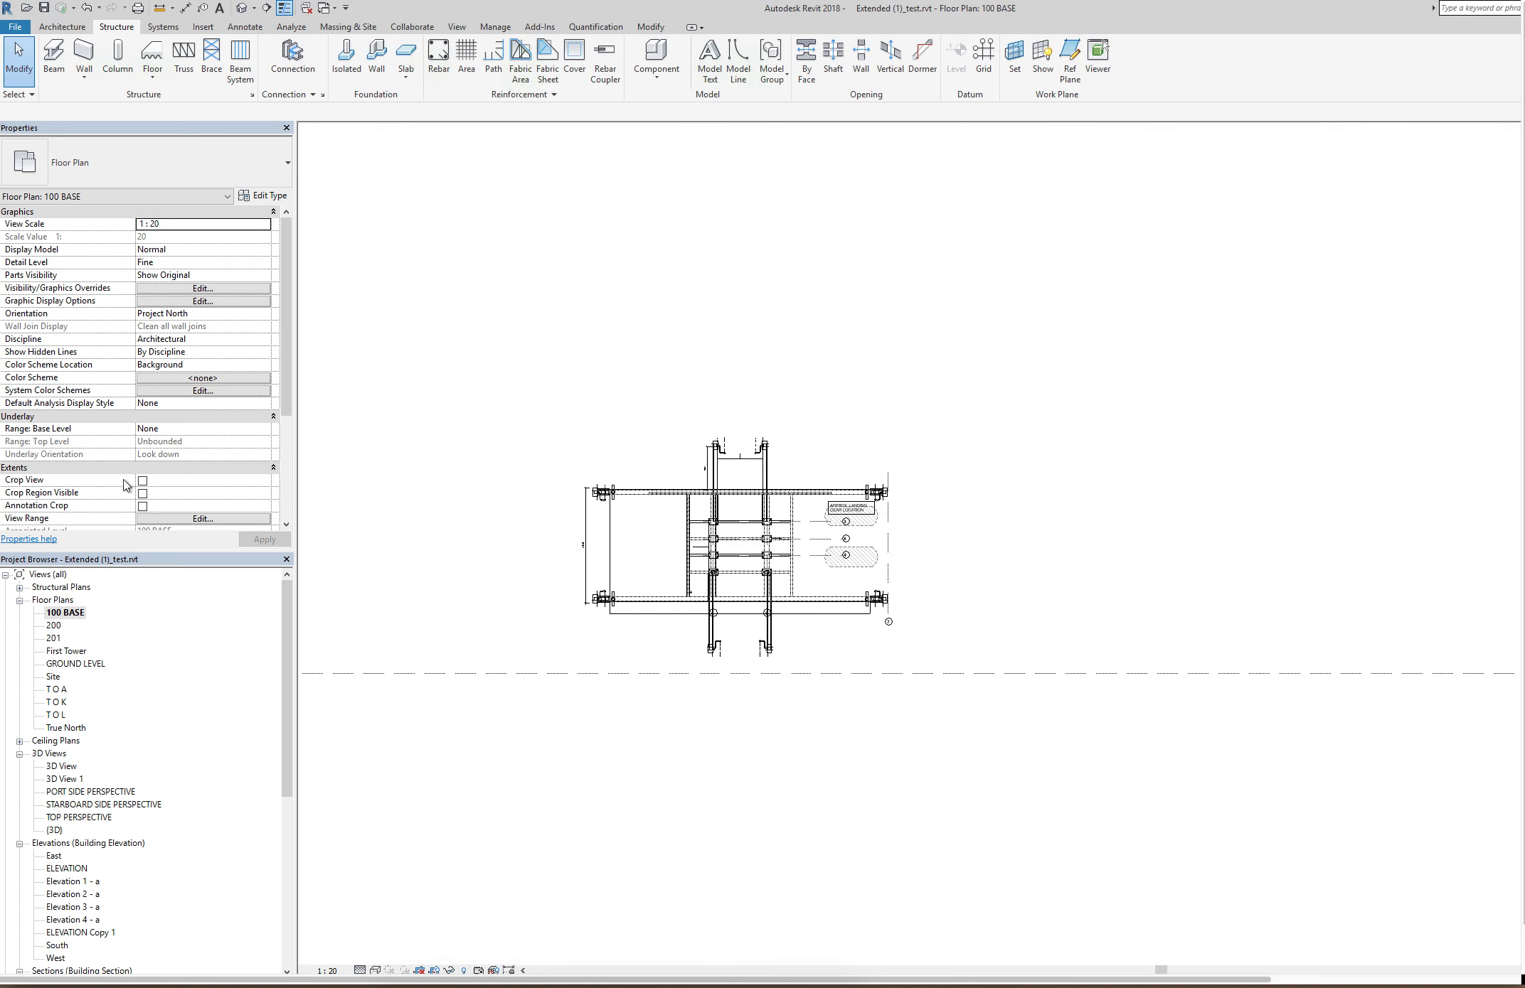
left_click(143, 480)
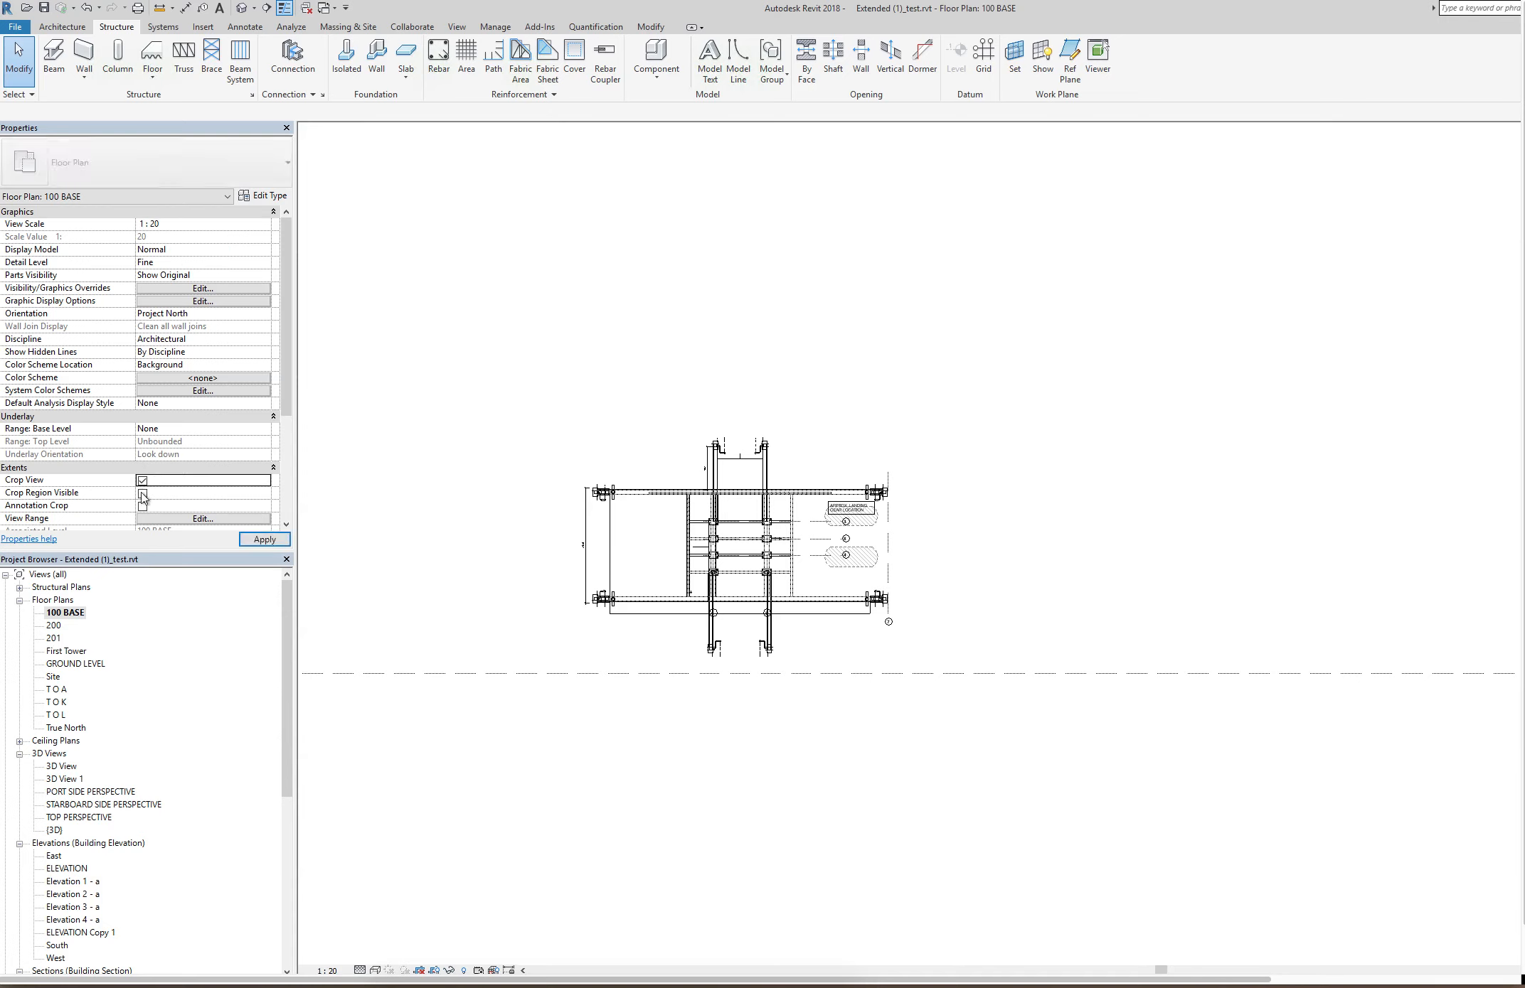
left_click(142, 493)
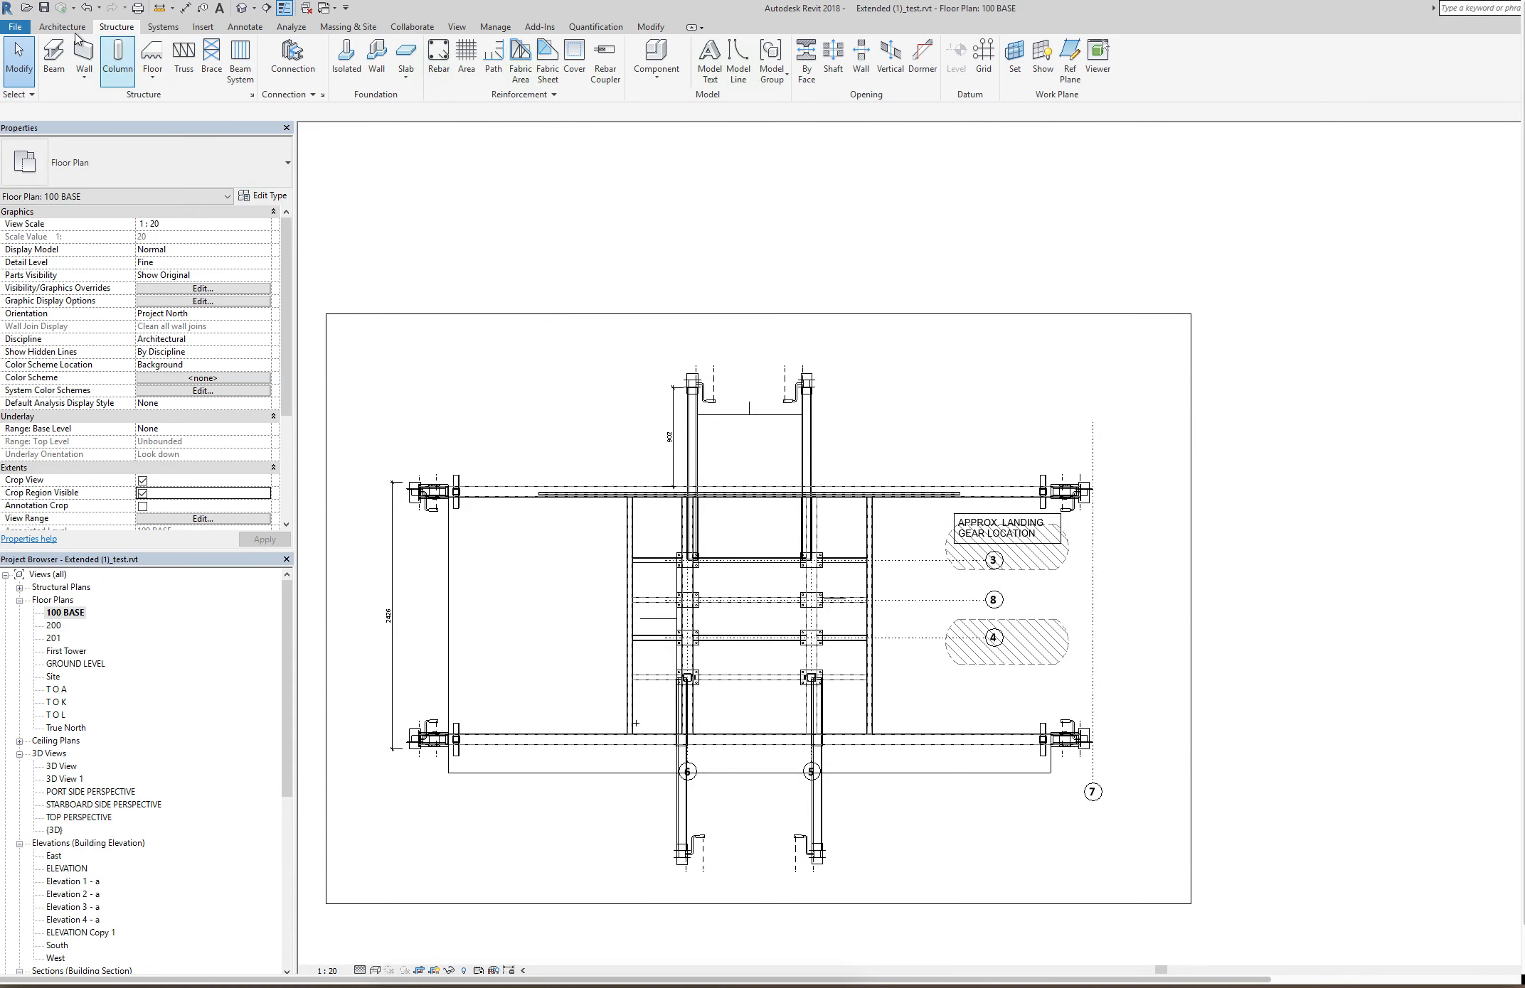
left_click(63, 25)
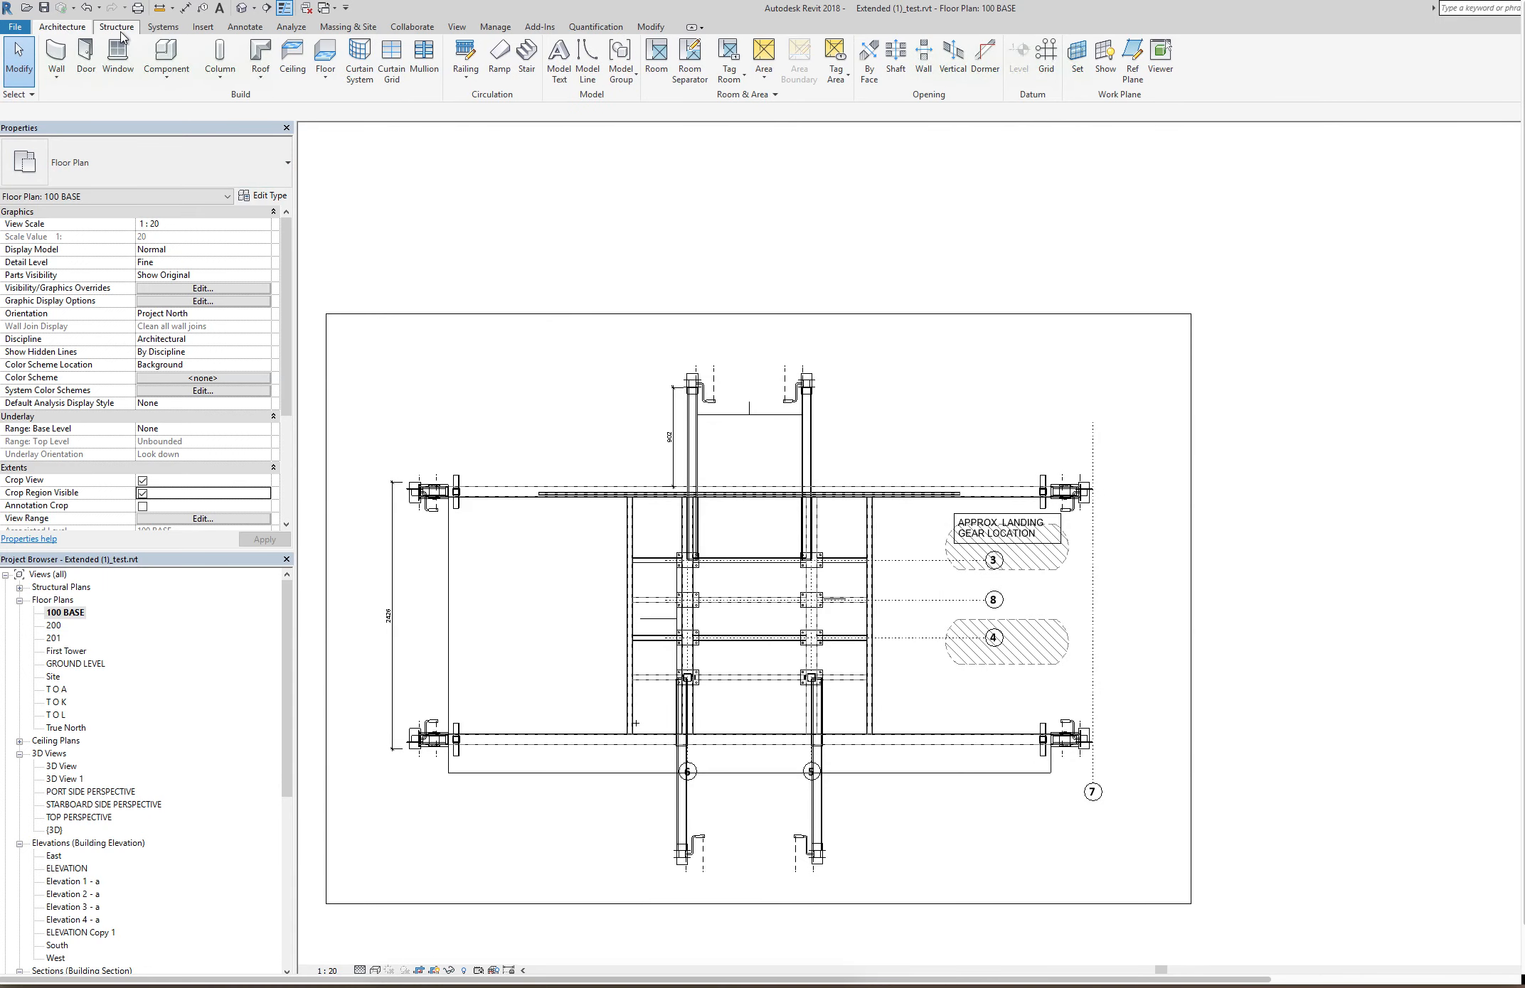
left_click(115, 26)
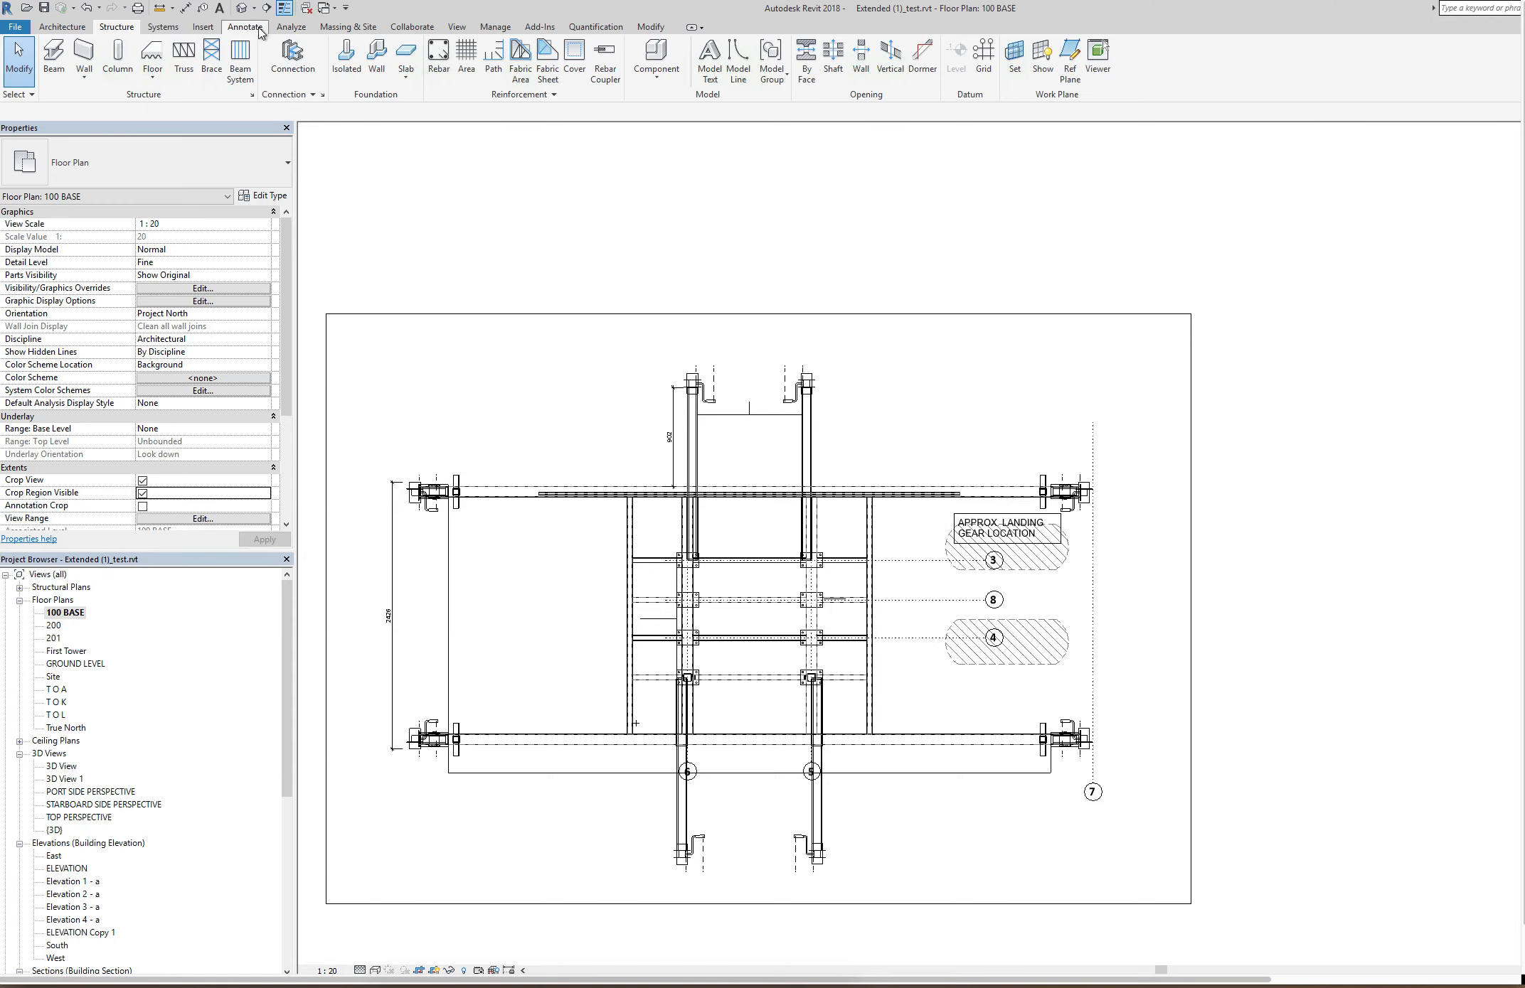
Step: Start the Aligned dimension tool with picking on entire walls and its auto-dimension options shown
left_click(244, 25)
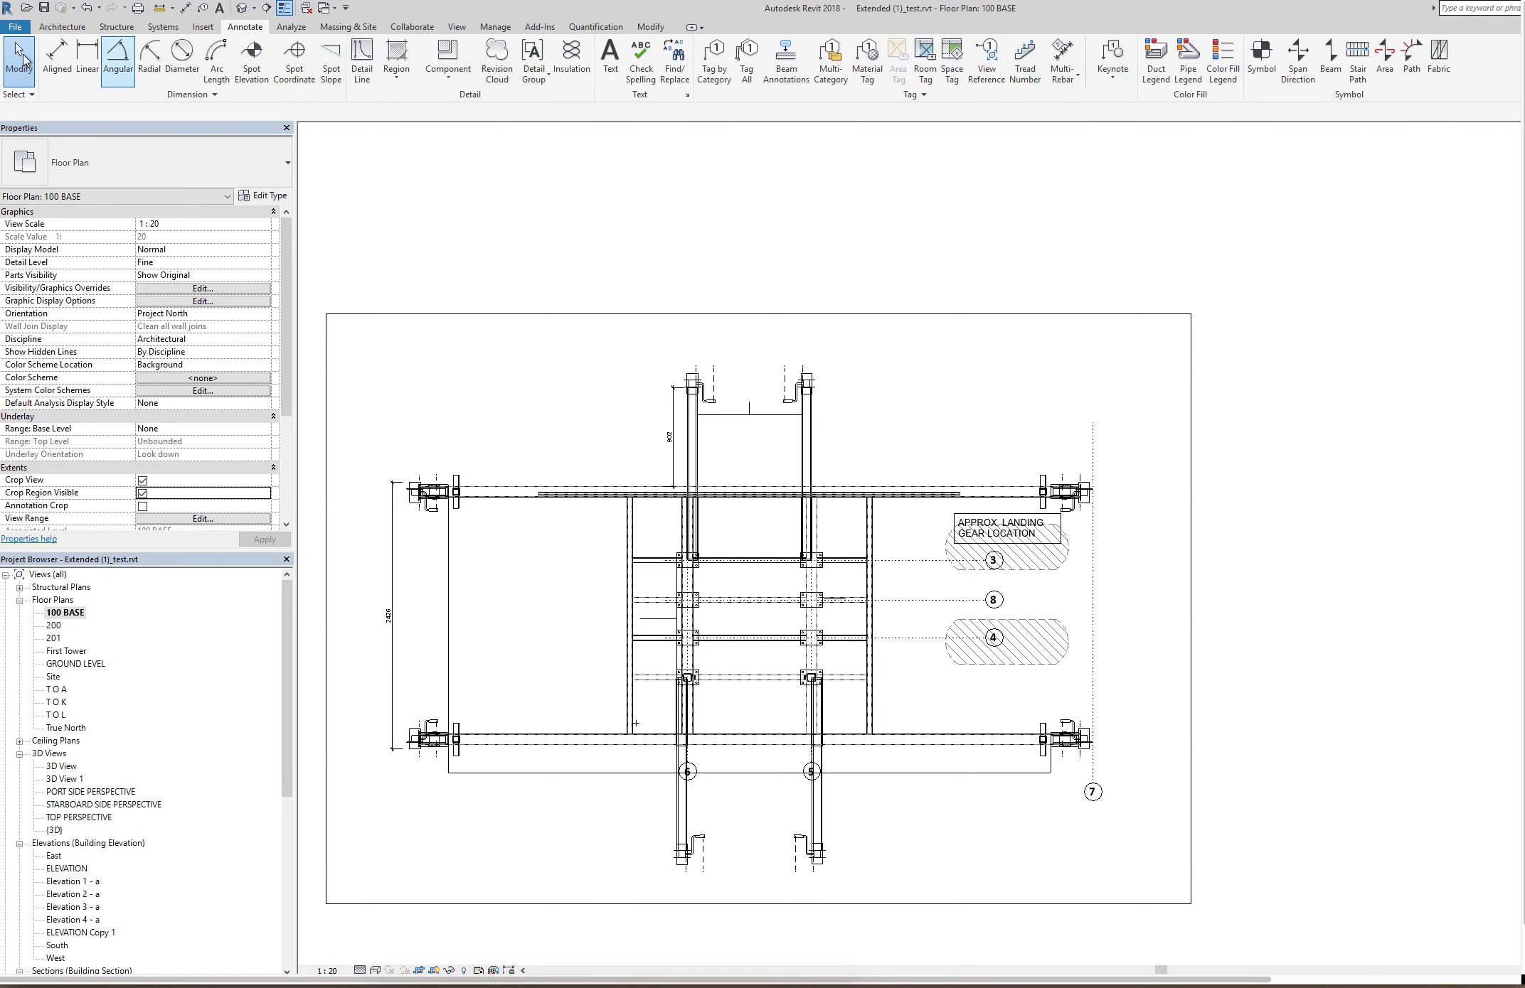
left_click(88, 58)
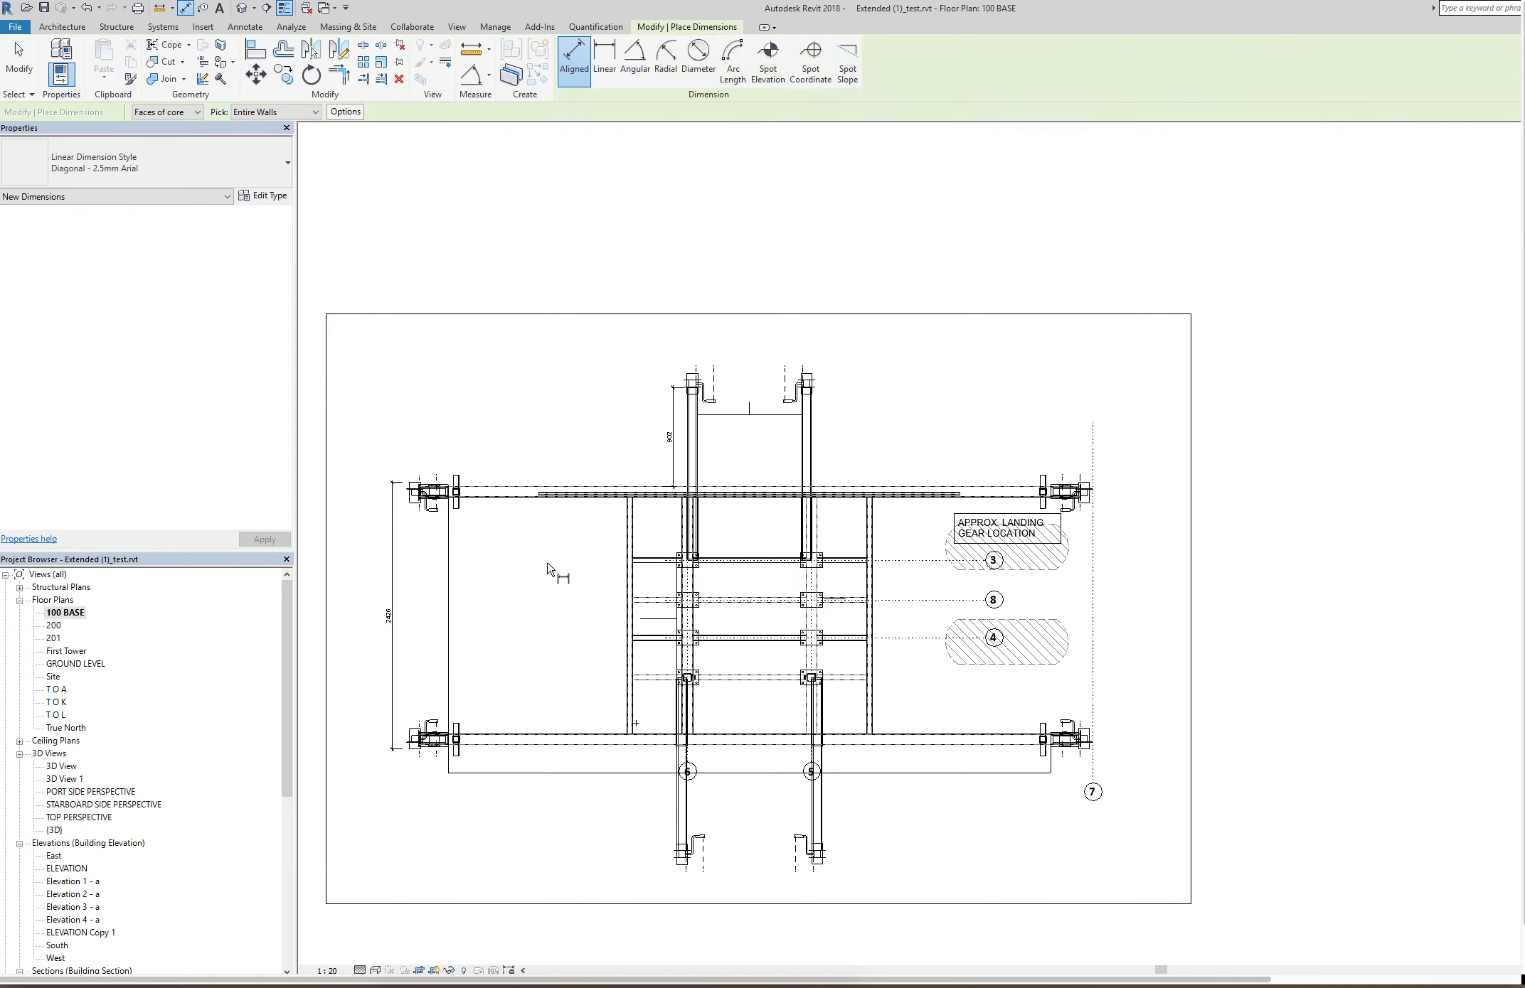
mouse_move(549, 566)
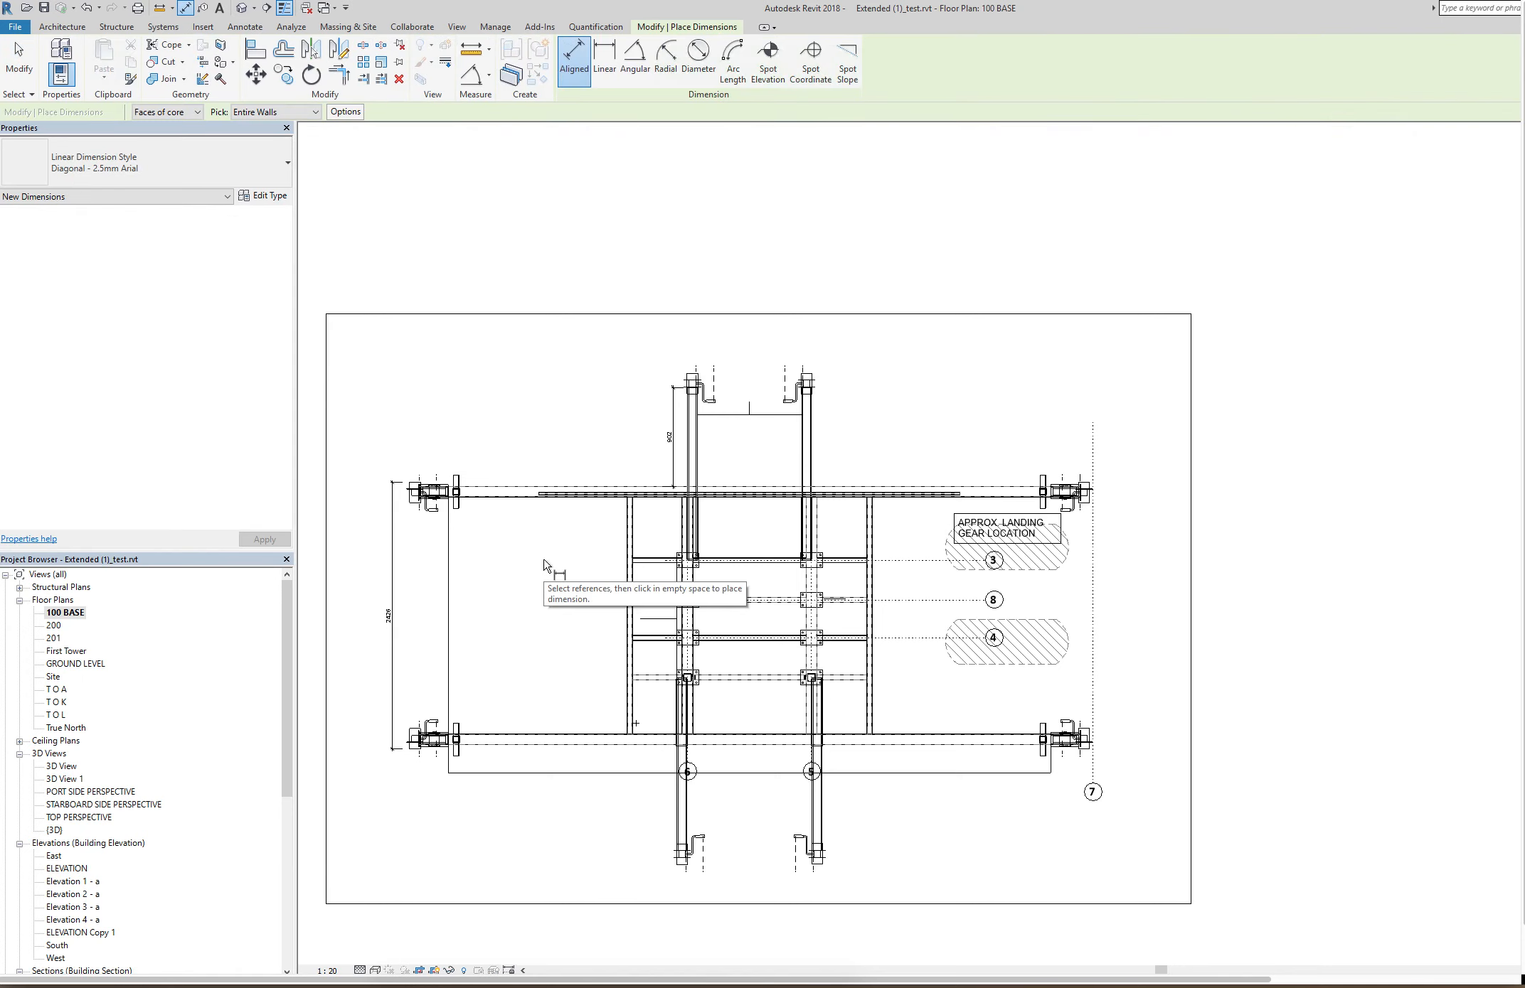
mouse_move(463, 512)
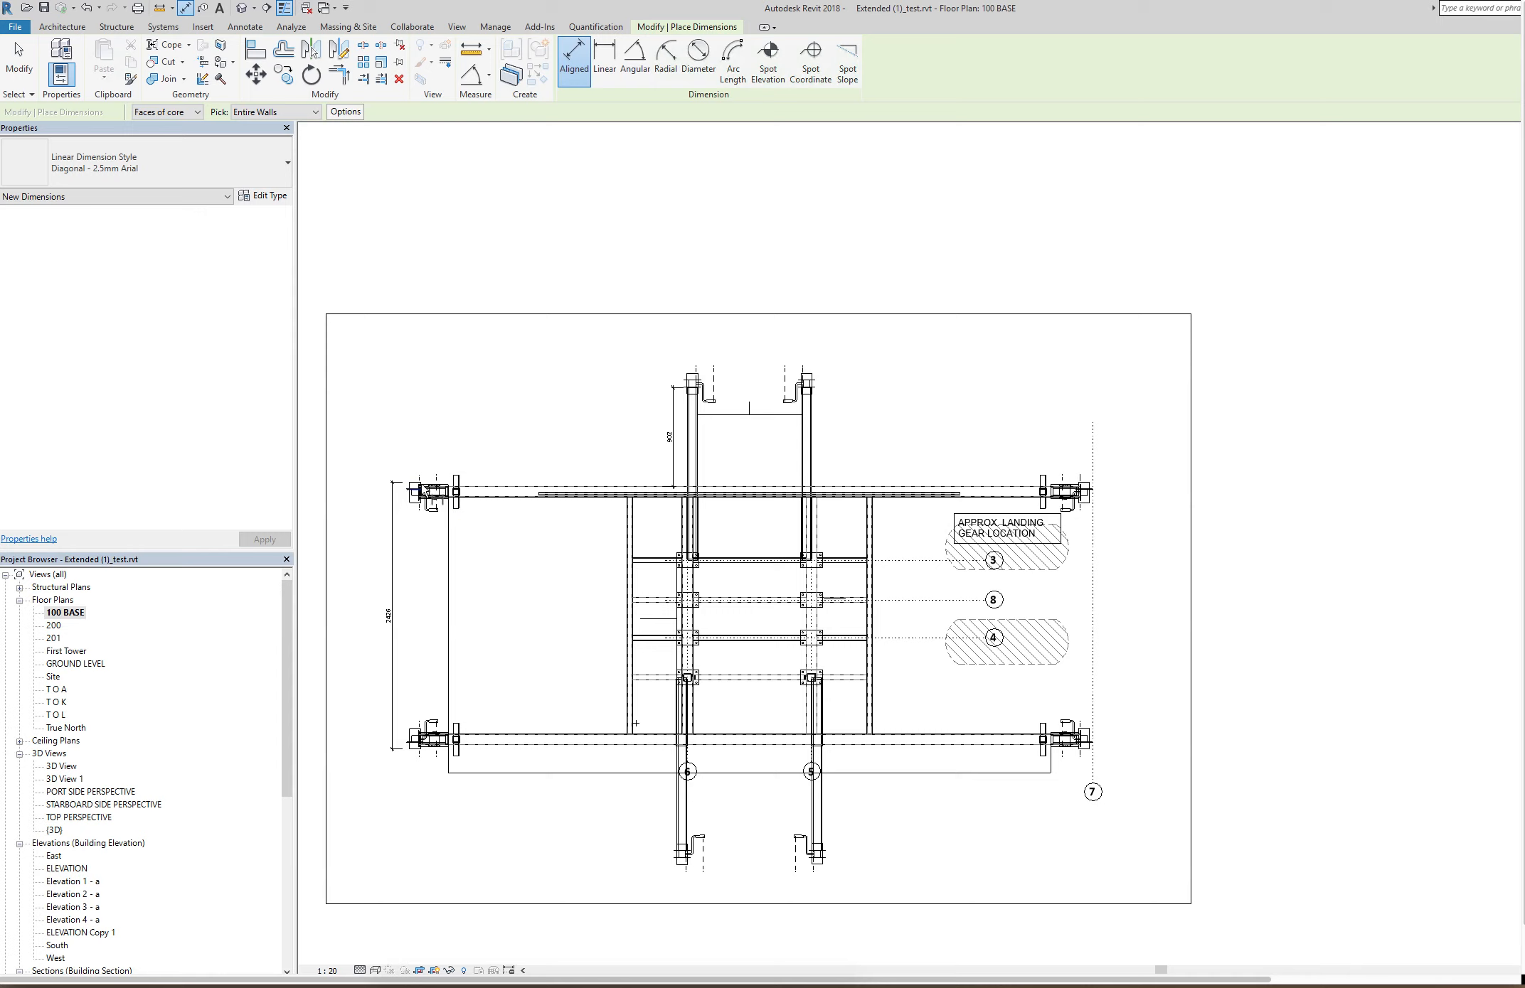
mouse_move(420, 490)
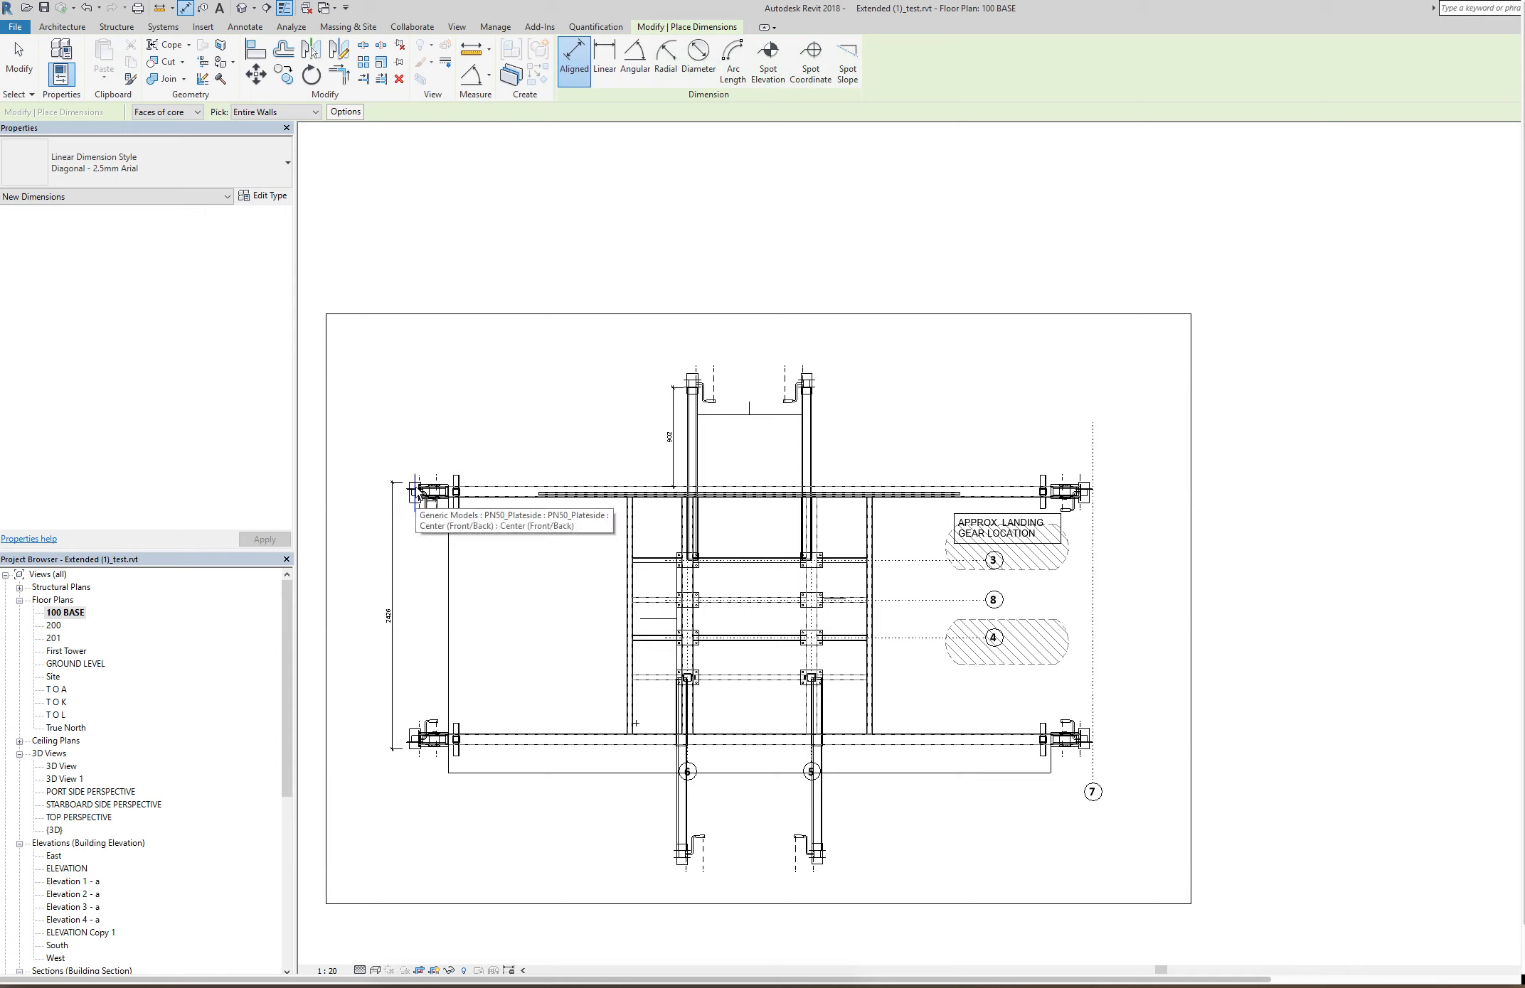
left_click(316, 112)
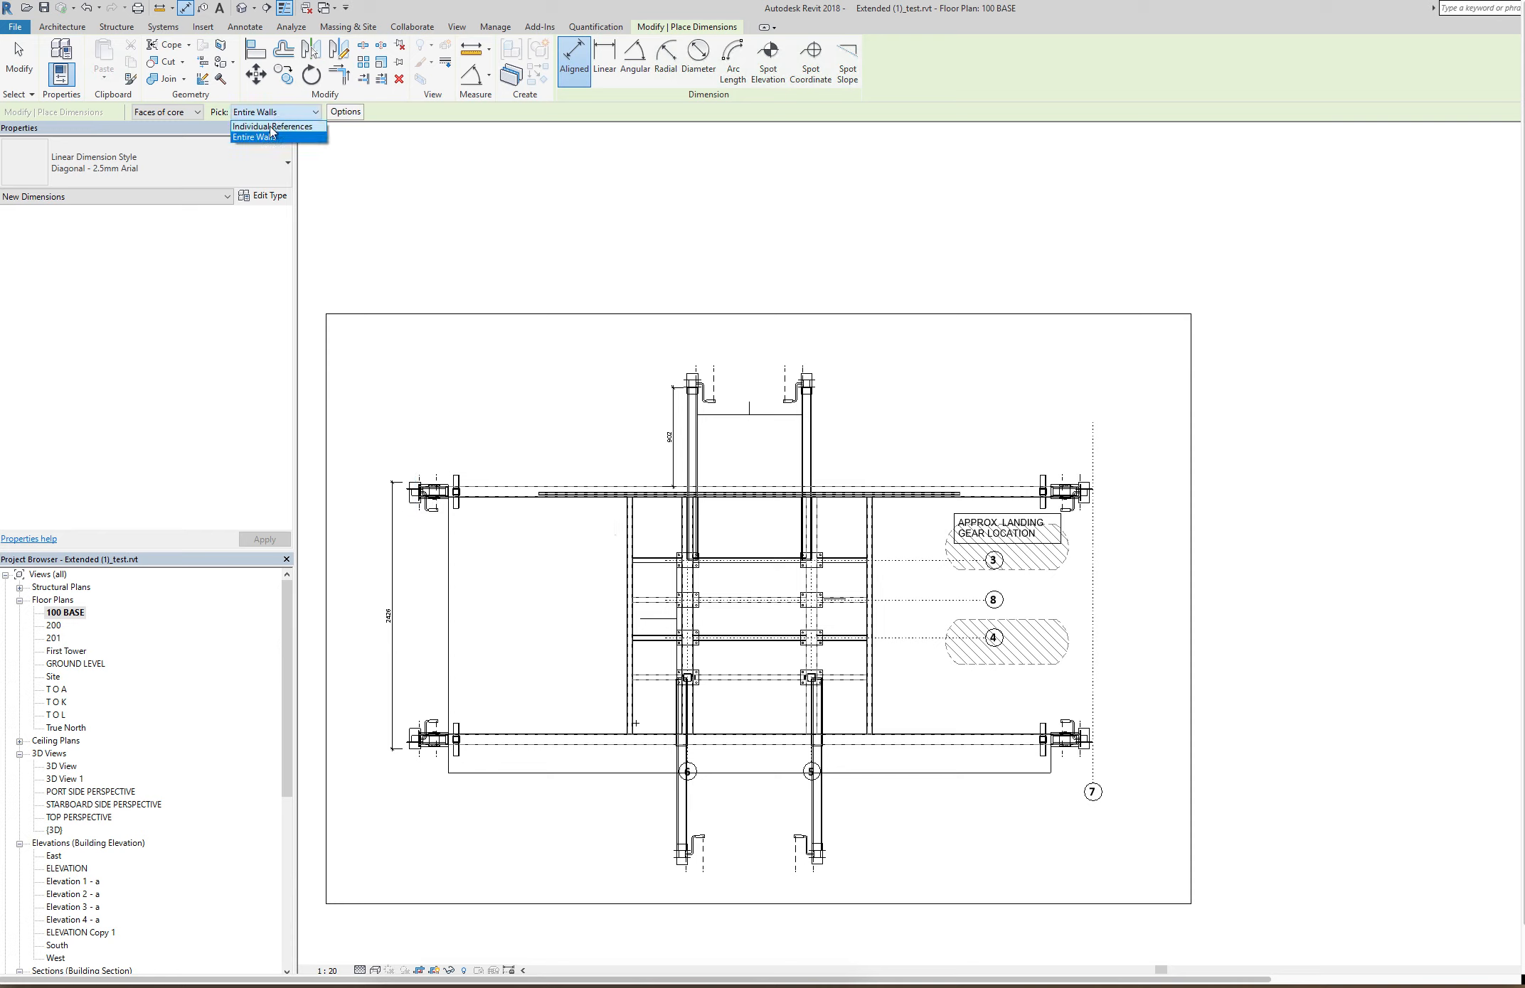
mouse_move(275, 127)
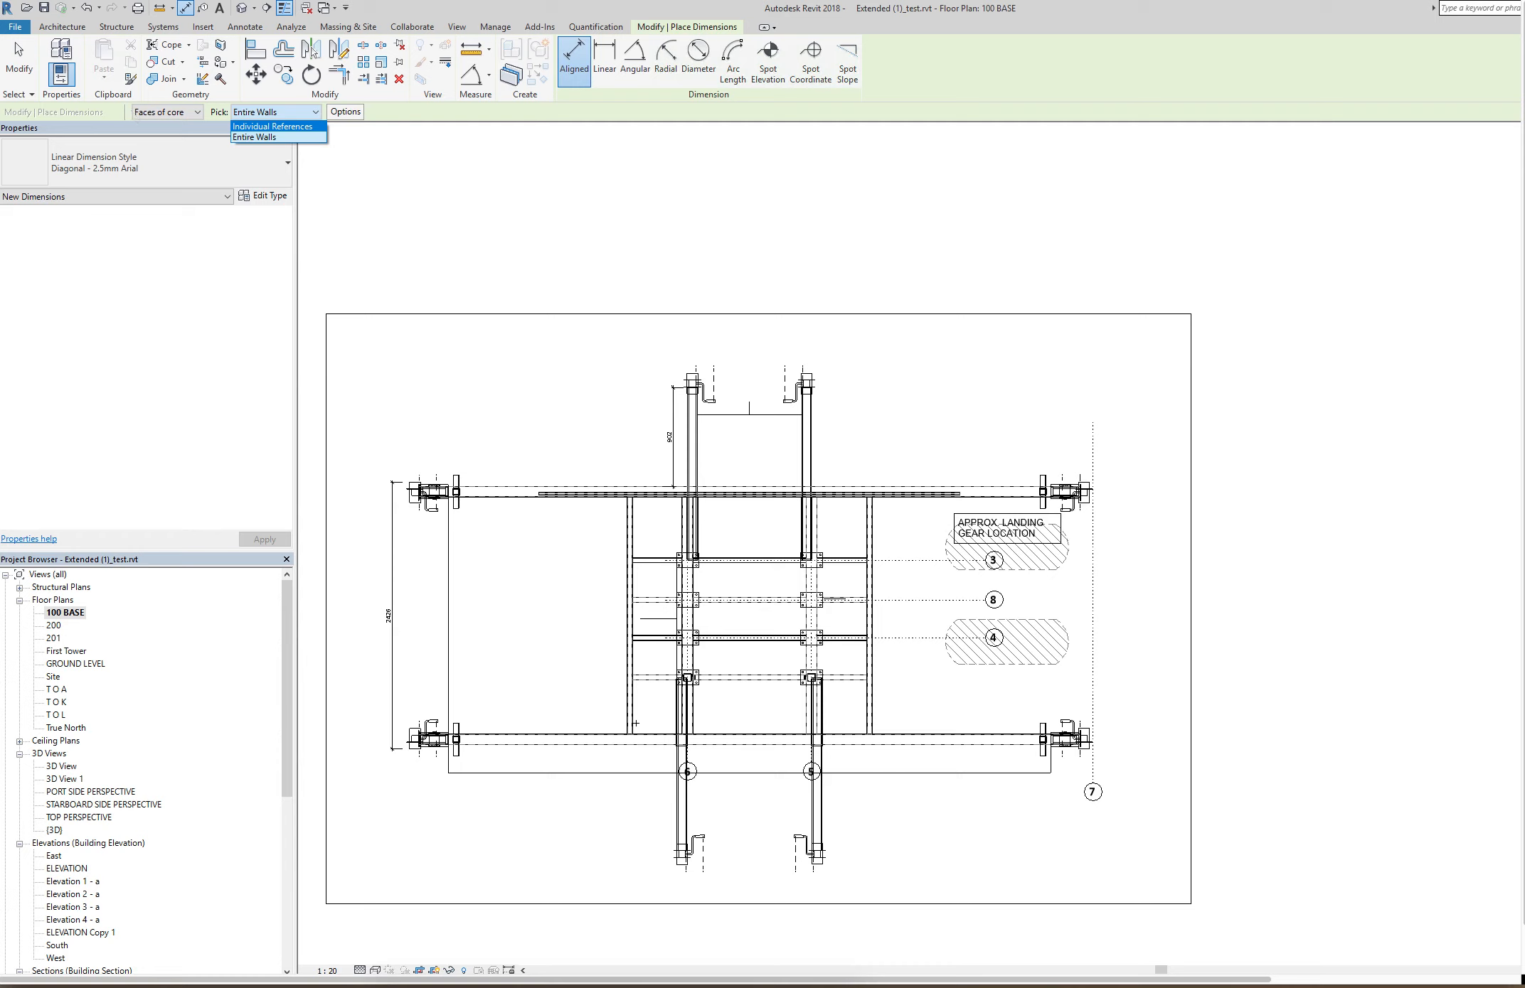
left_click(253, 137)
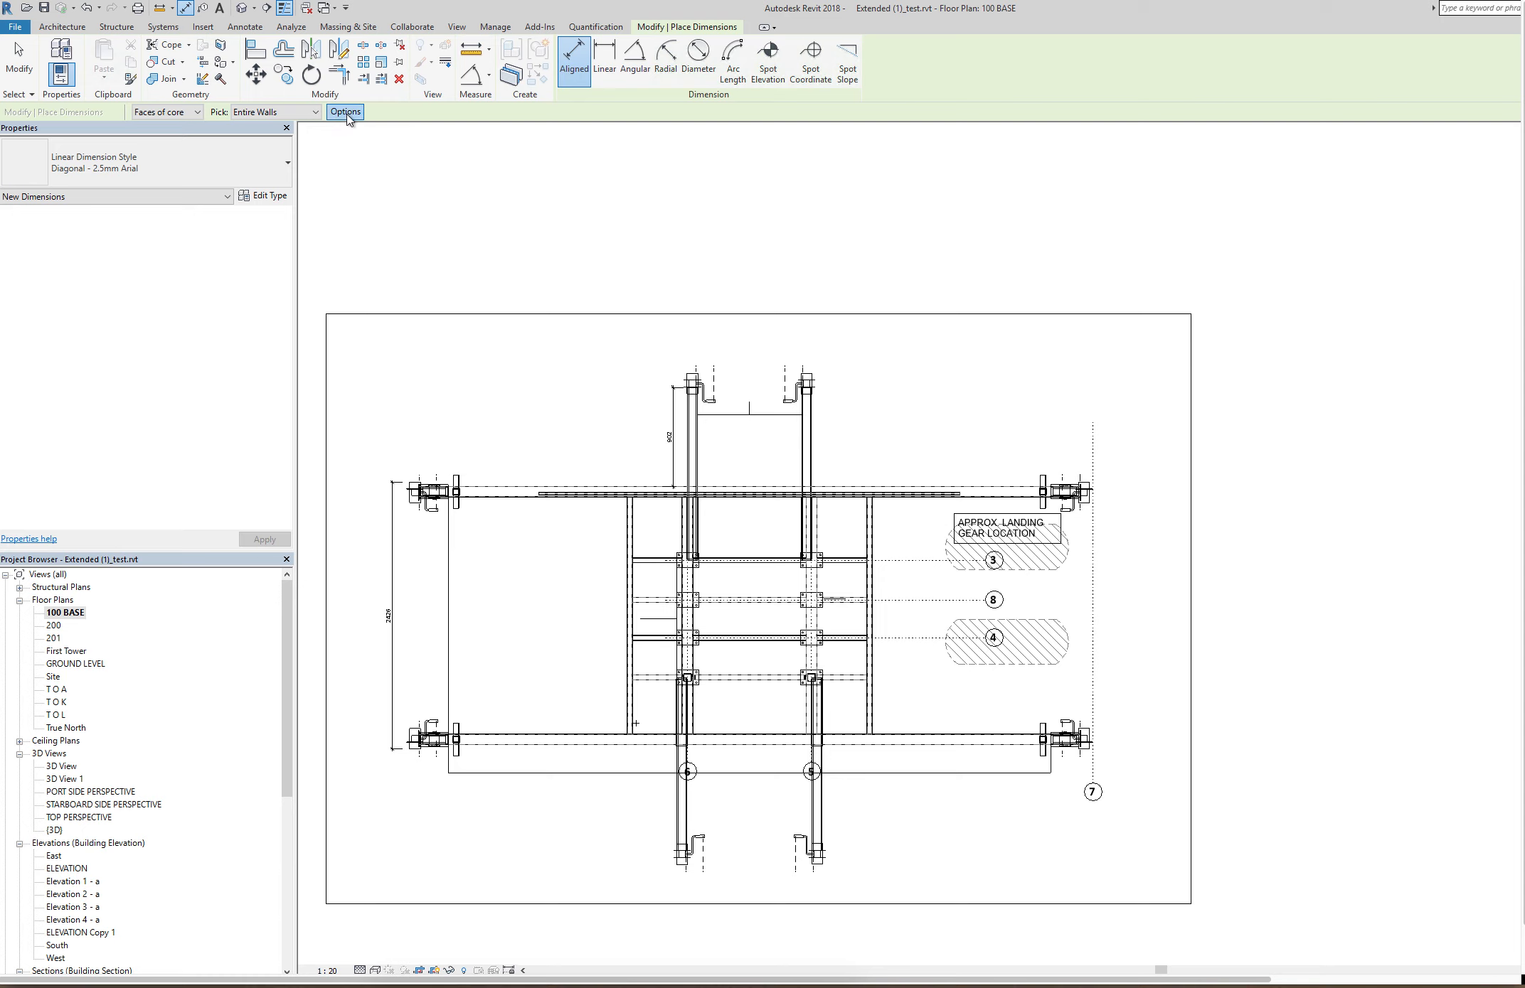
left_click(346, 112)
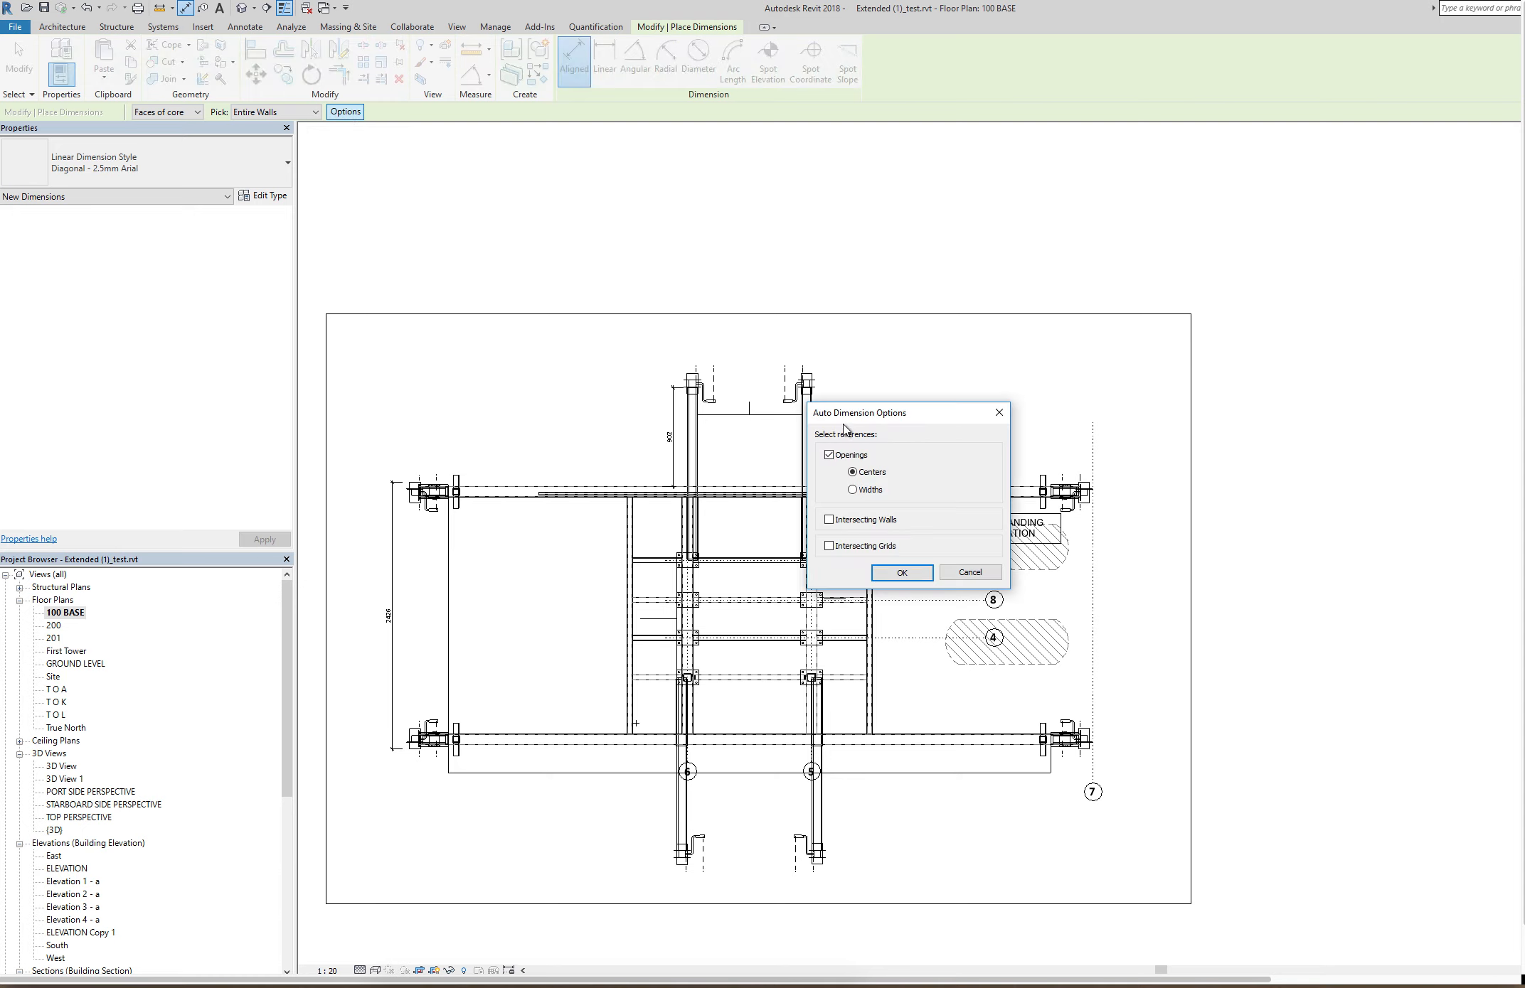
mouse_move(997, 413)
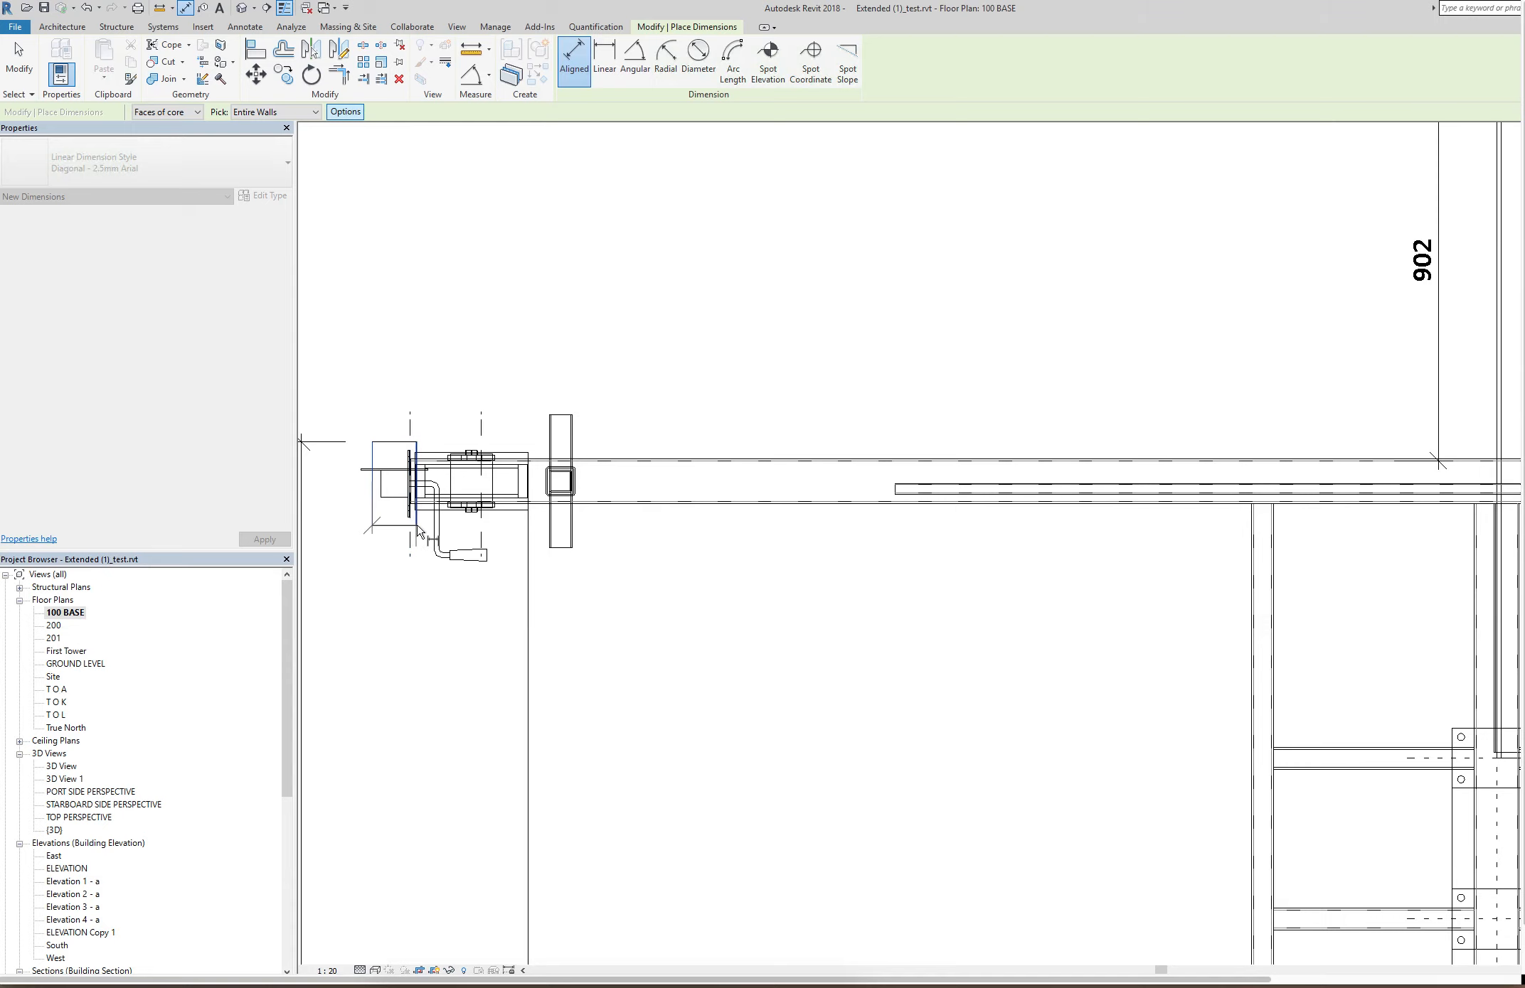
Step: Place the top dimension chain (100, 250, 48, 2126, 1036, 2164, 98, 254, 96) across the frame
left_click(533, 486)
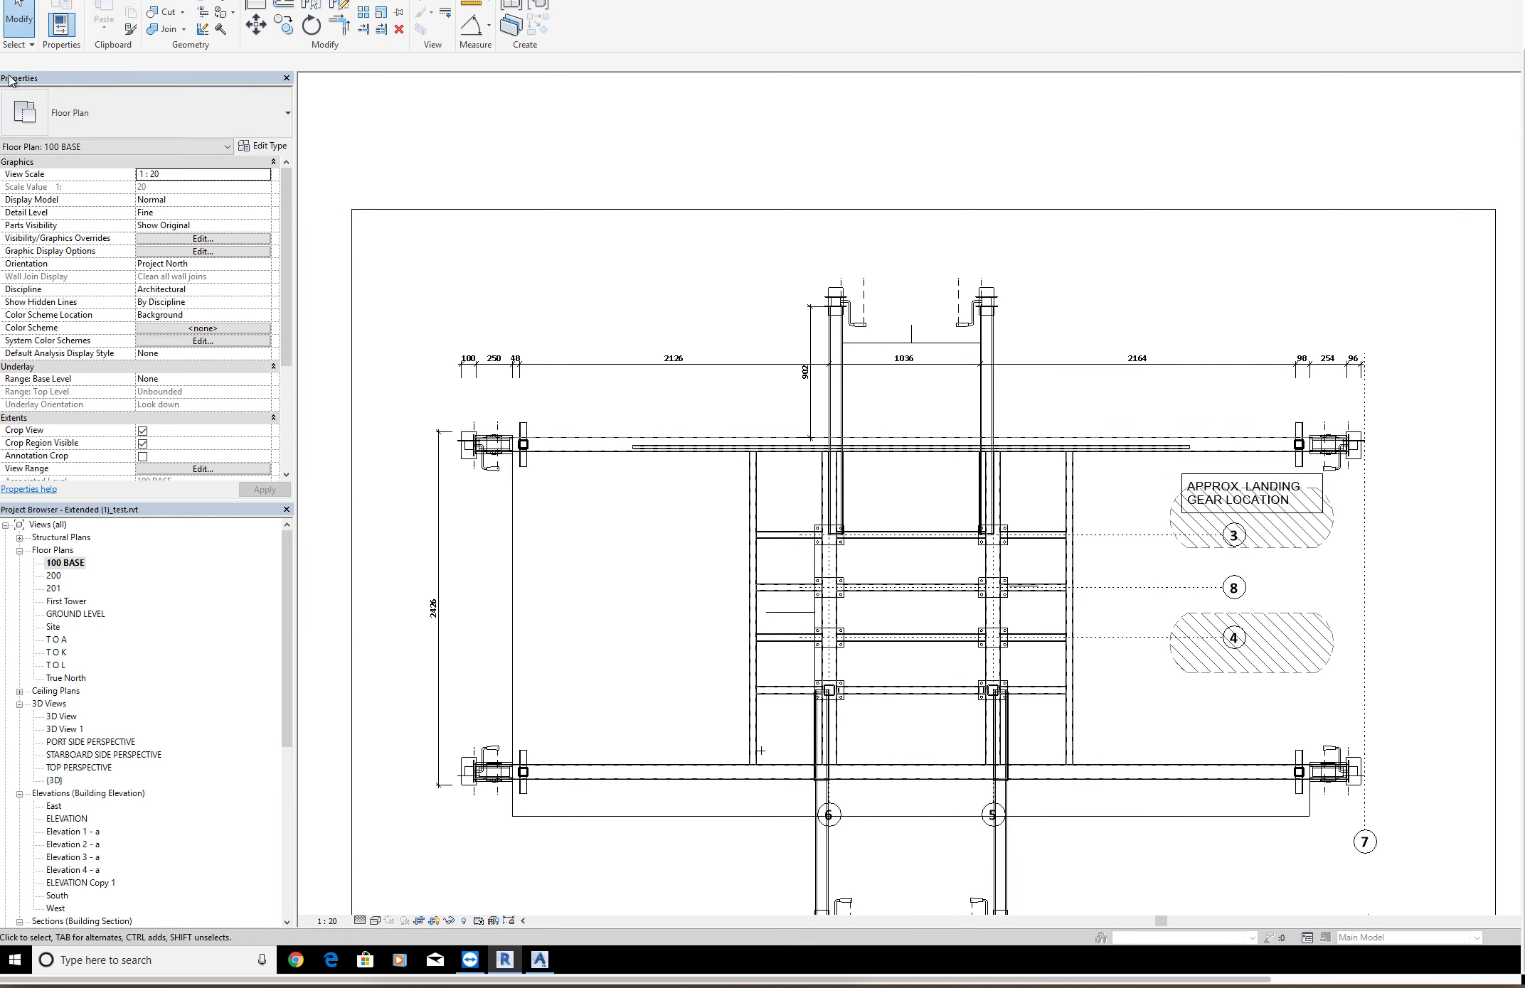
left_click(438, 607)
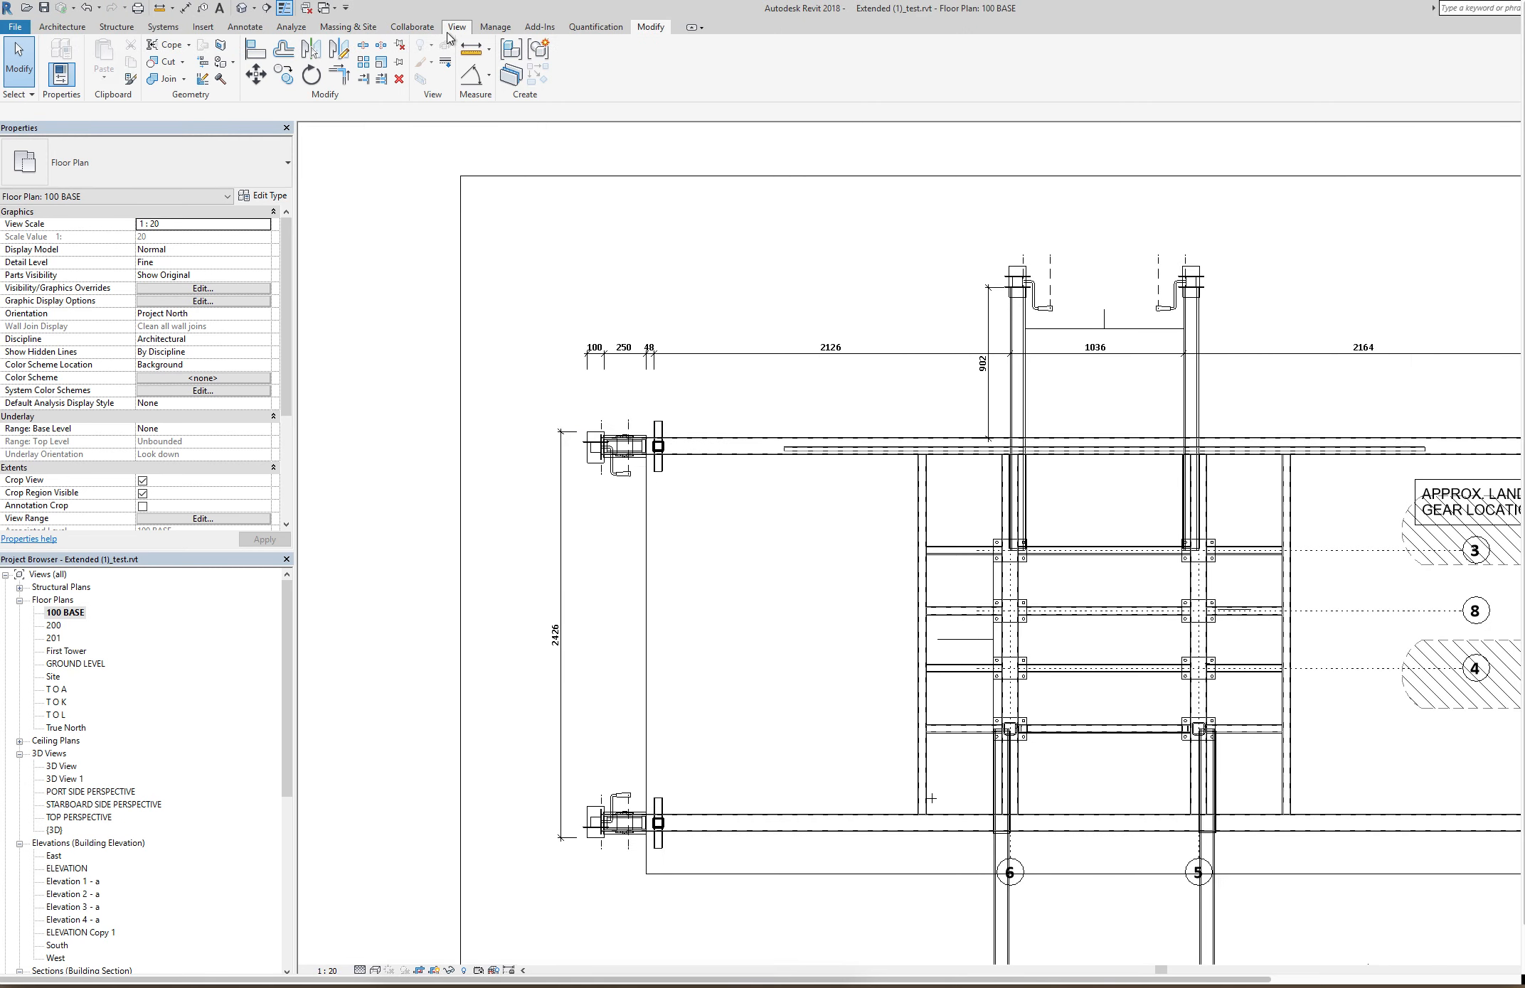
Step: Cut a section across the frame along grid 8
left_click(537, 60)
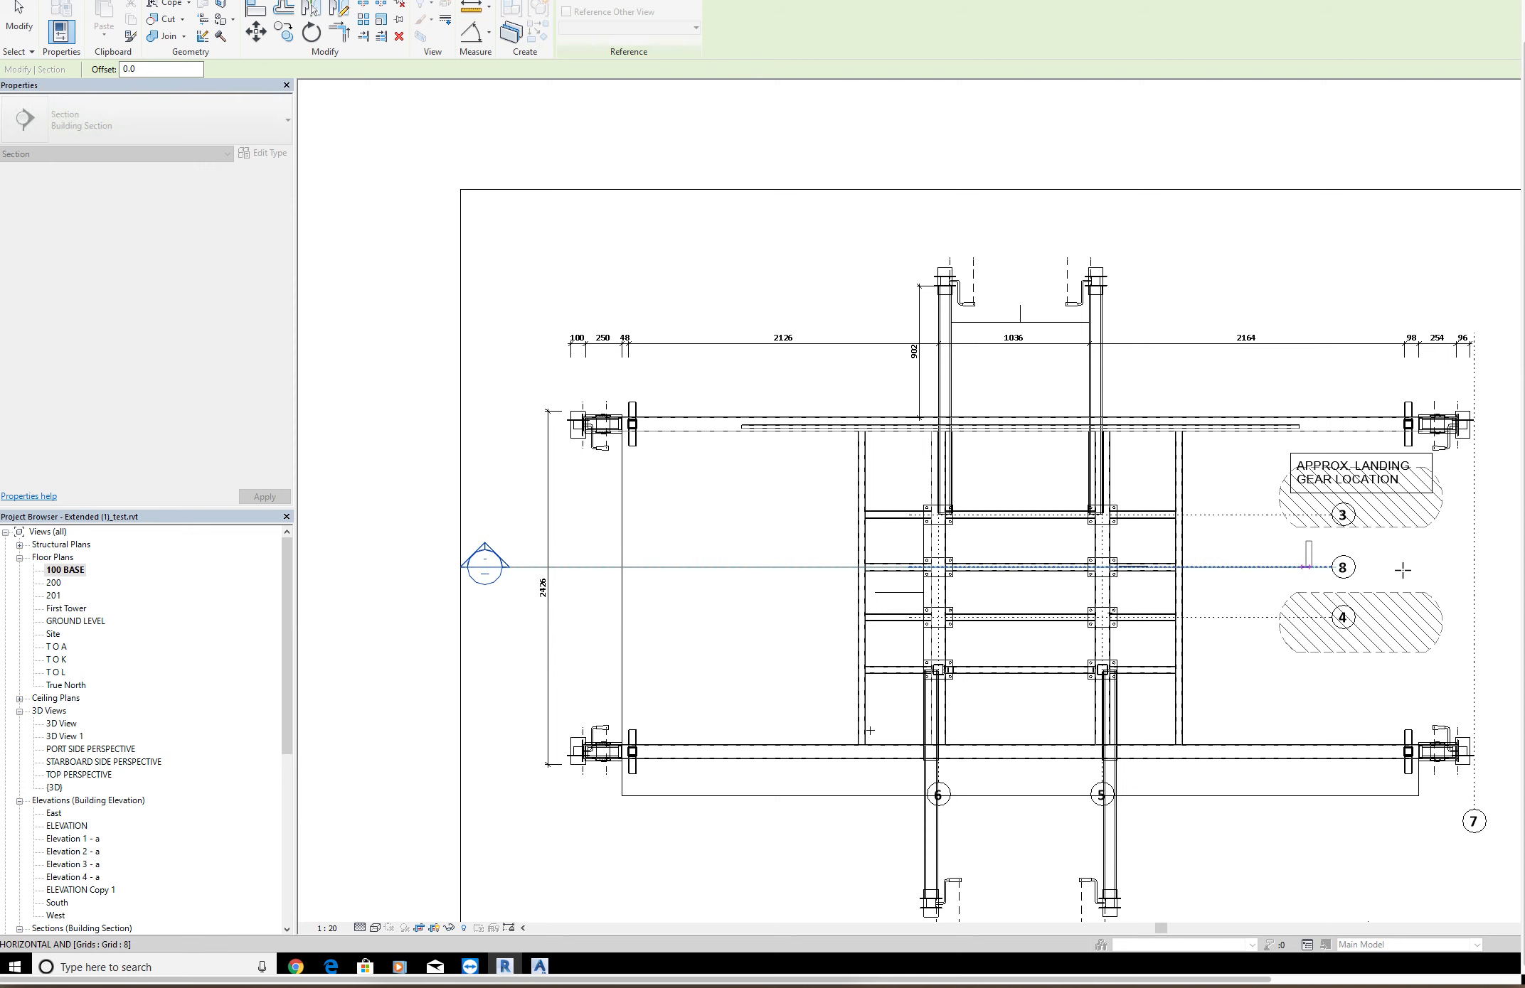
left_click(1341, 566)
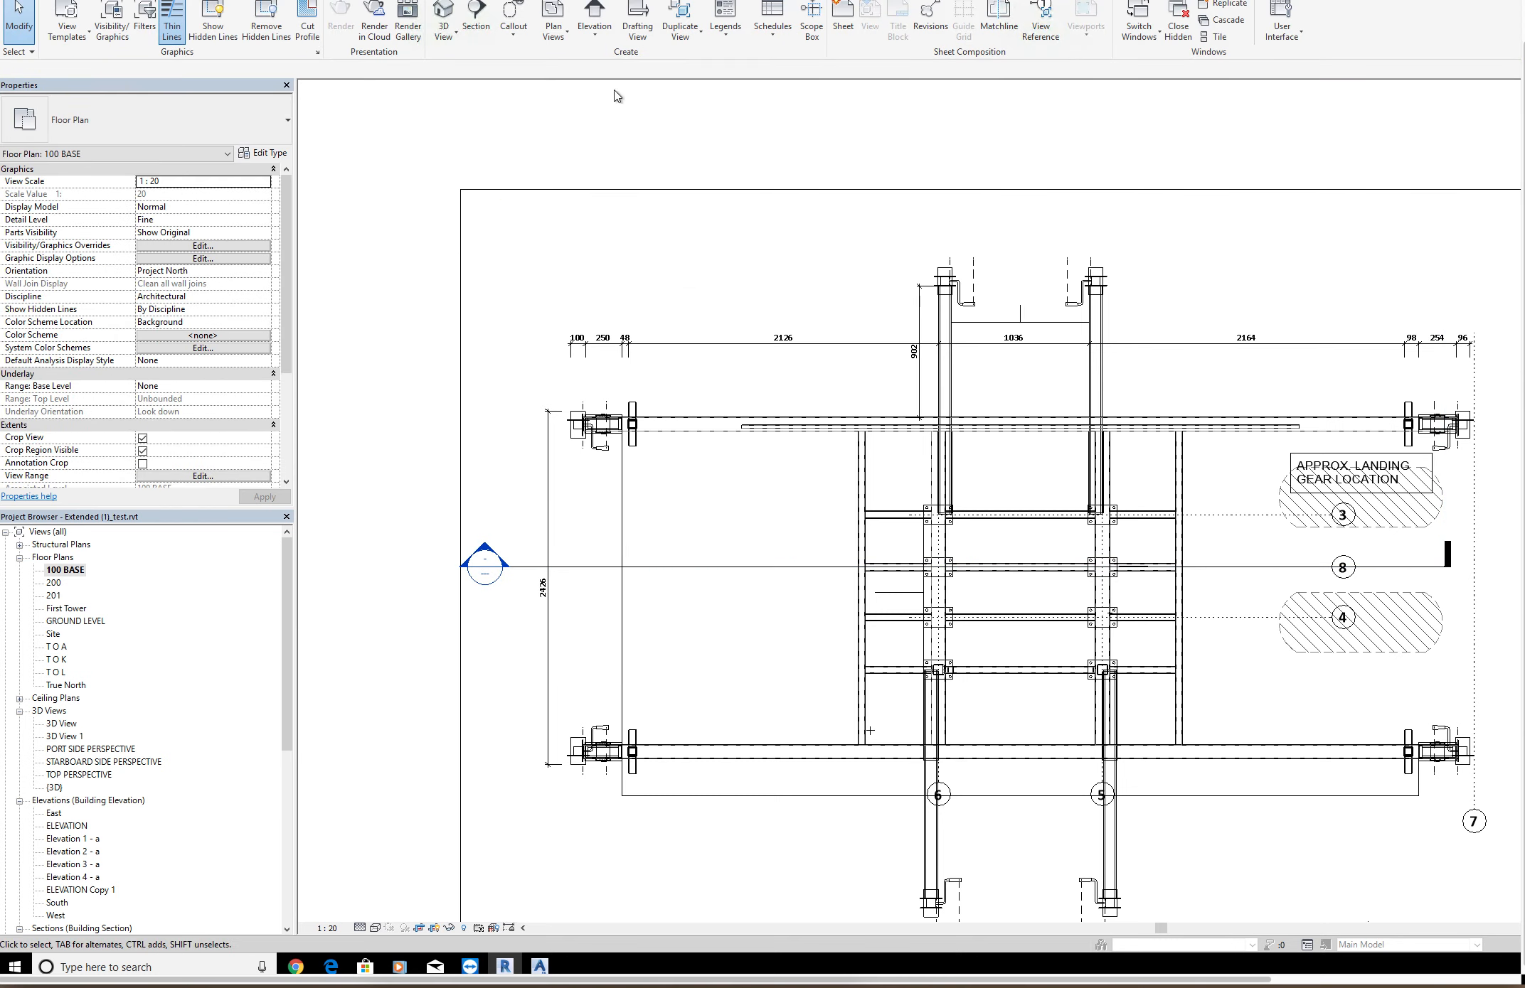
Step: Add callout view 100 BASE - Callout 1 around the top rail
left_click(512, 14)
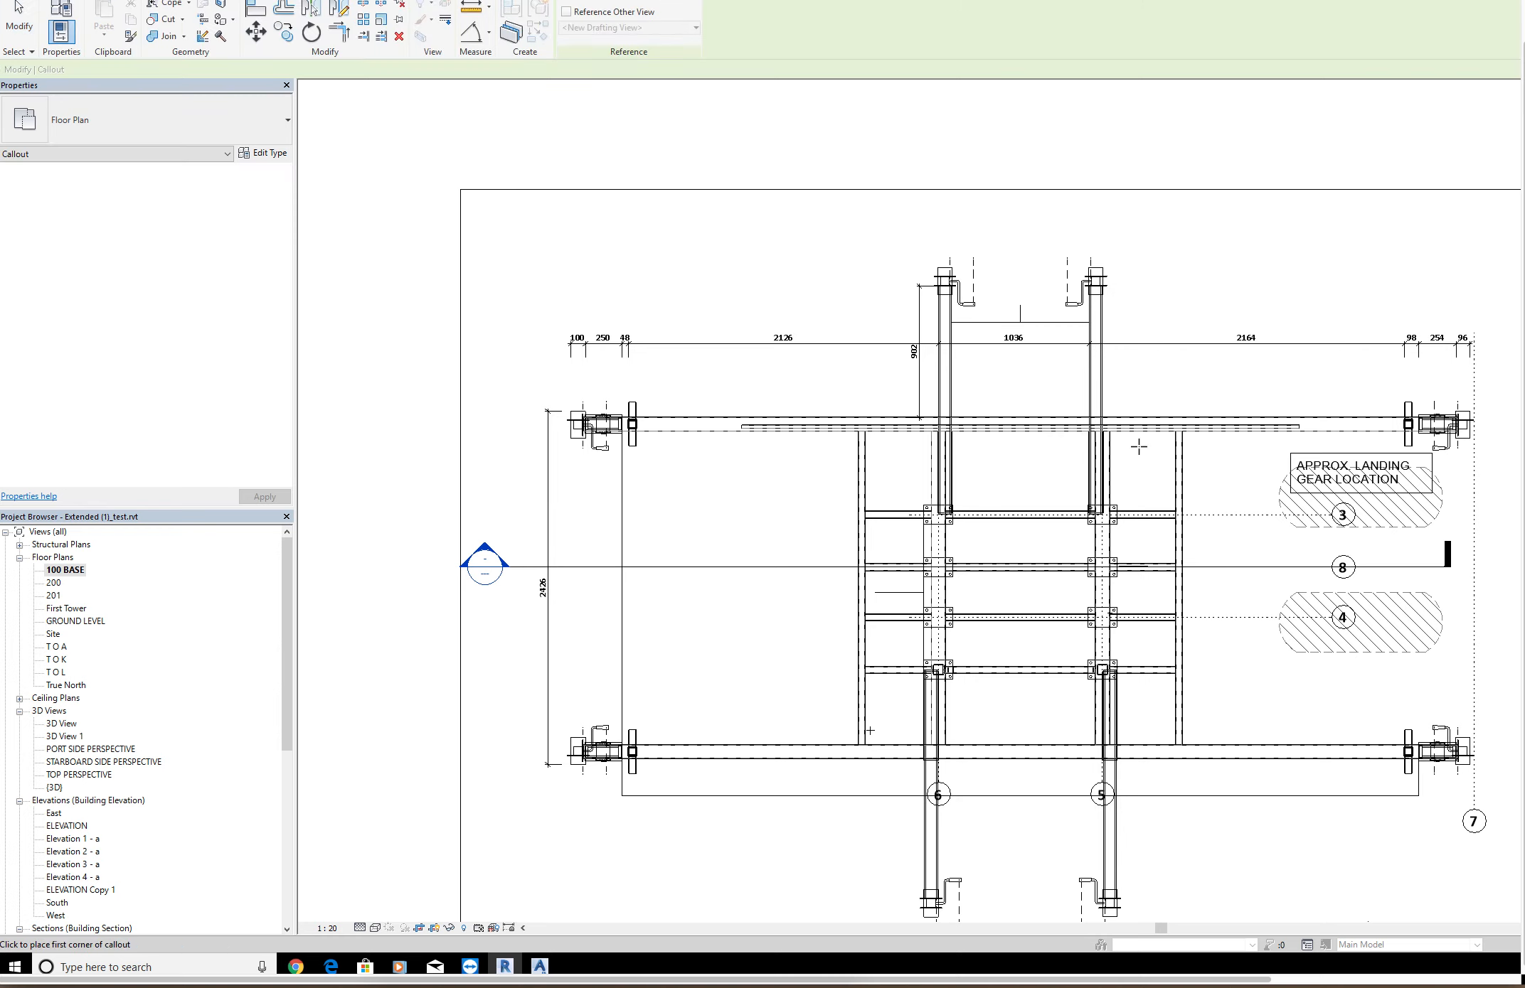
left_click(1137, 447)
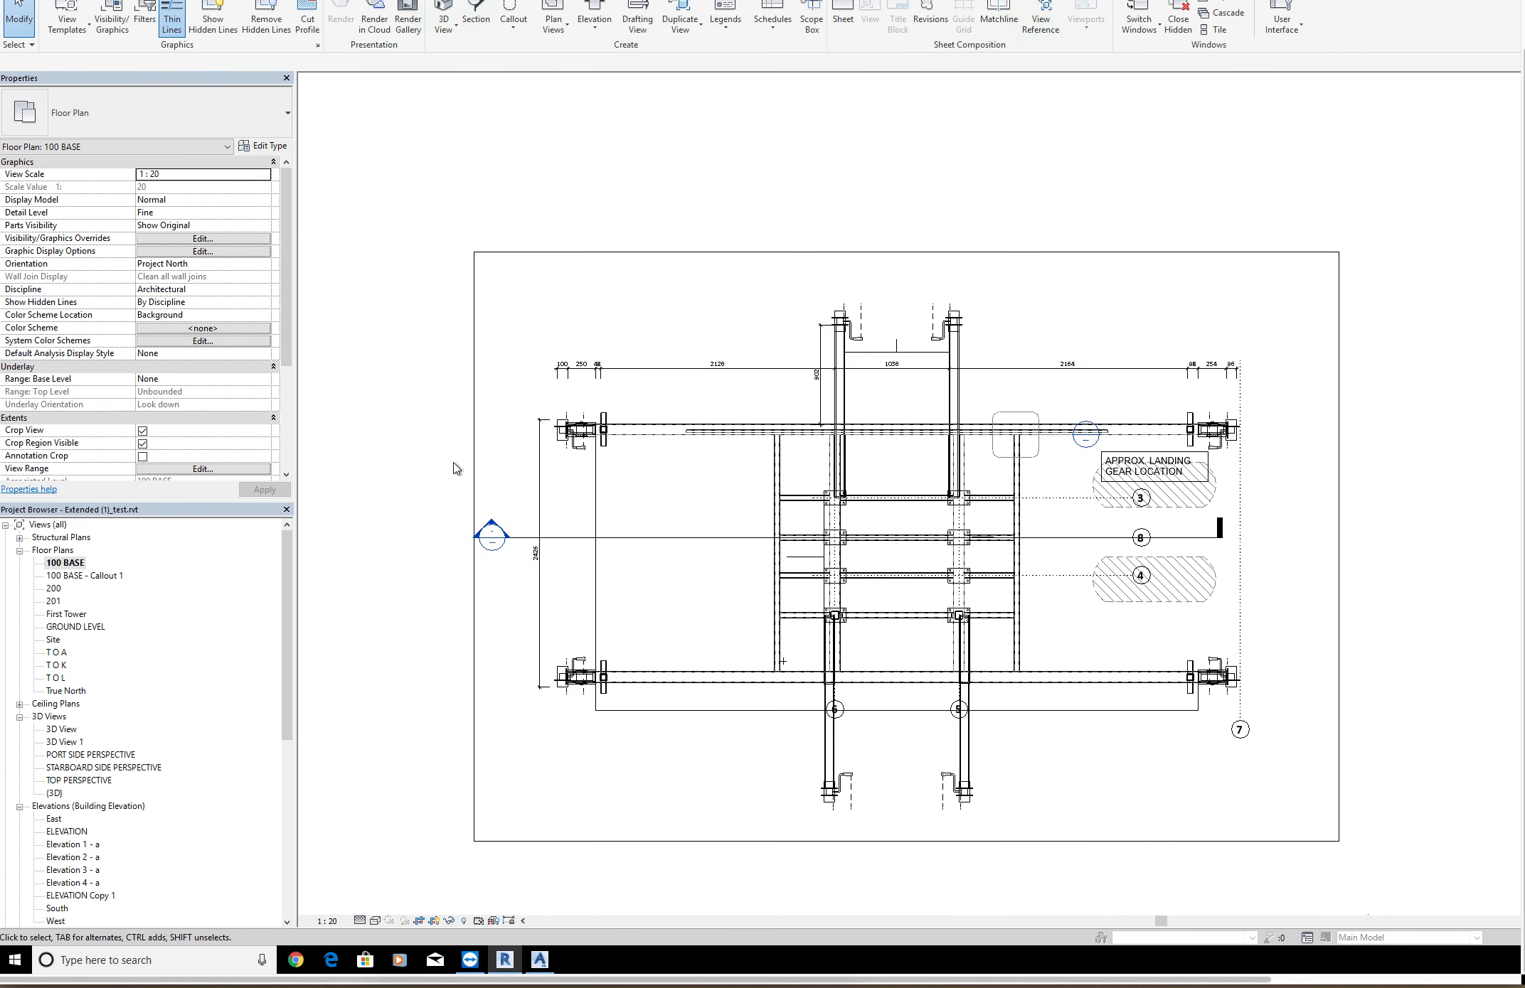
mouse_move(91, 576)
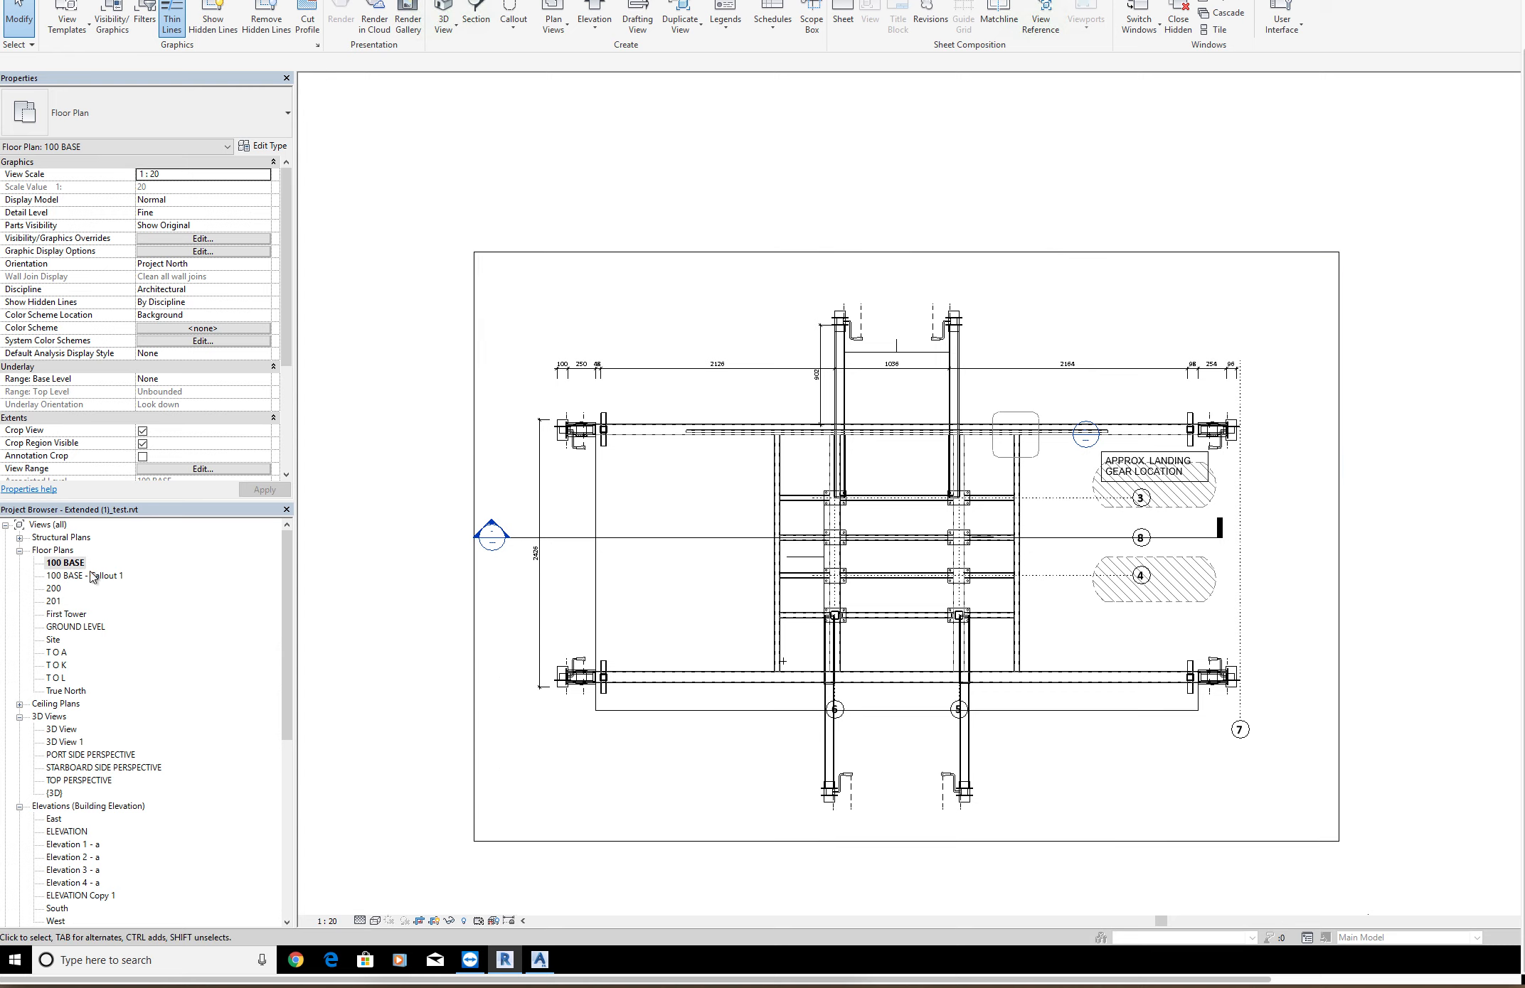
scroll("down", 3)
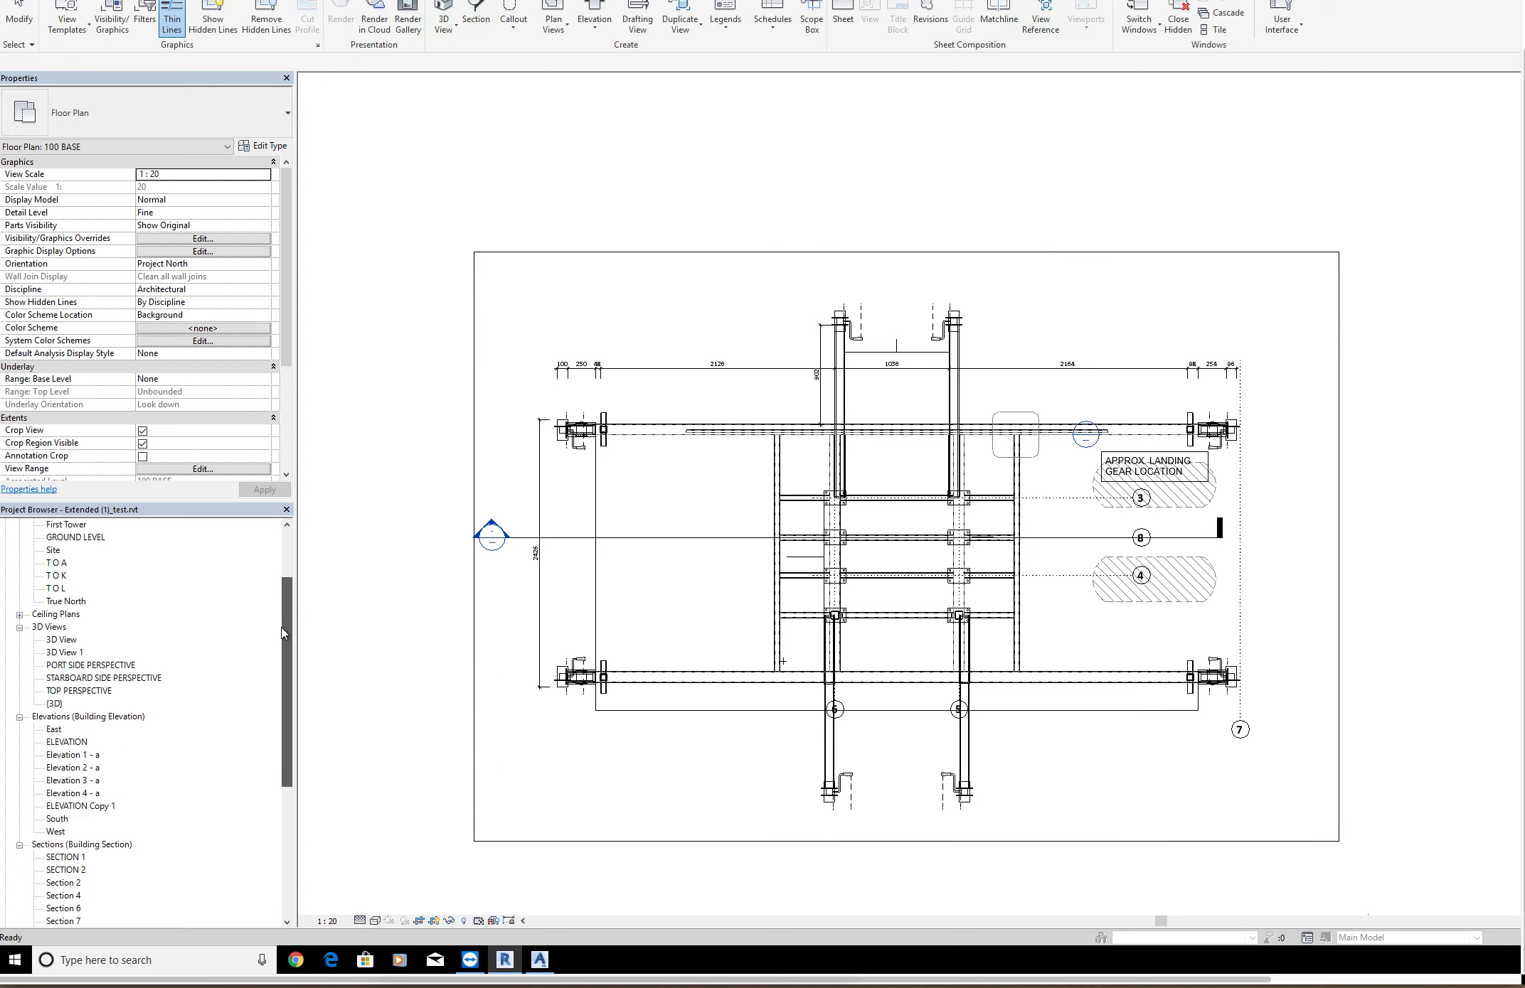